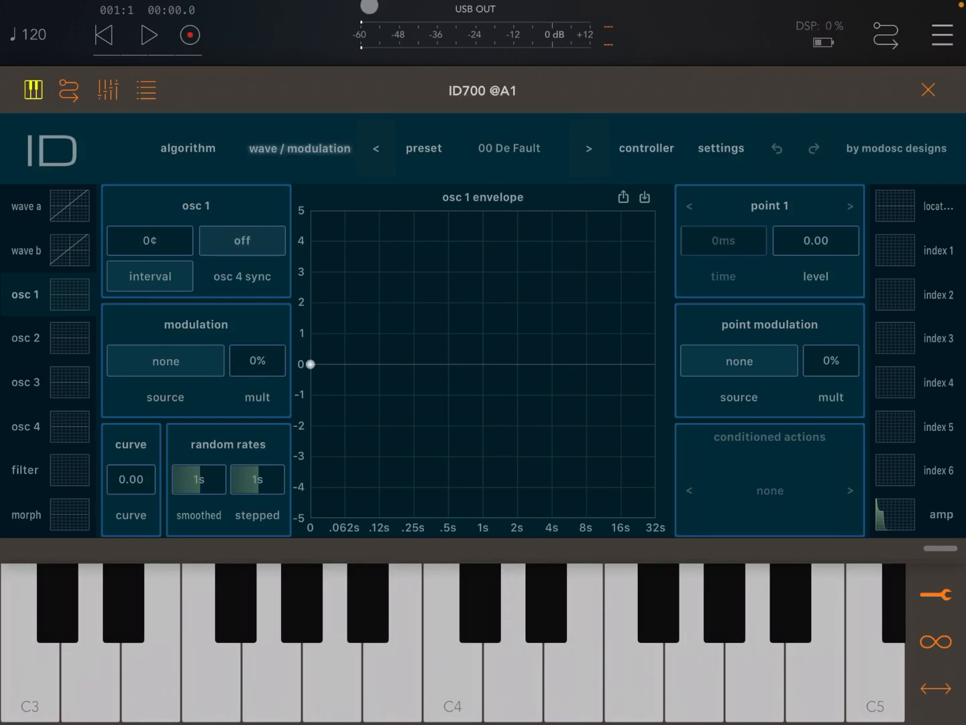
# - Show the algorithm routing overview and change the patch from algorithm 1 to 7
pyautogui.click(187, 148)
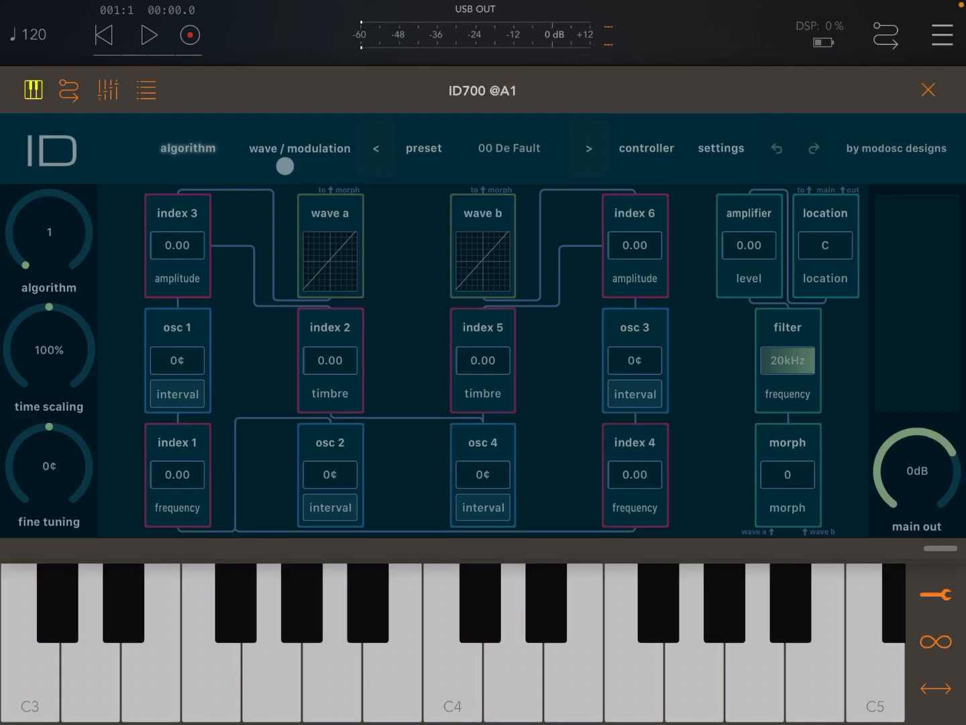
pyautogui.click(187, 148)
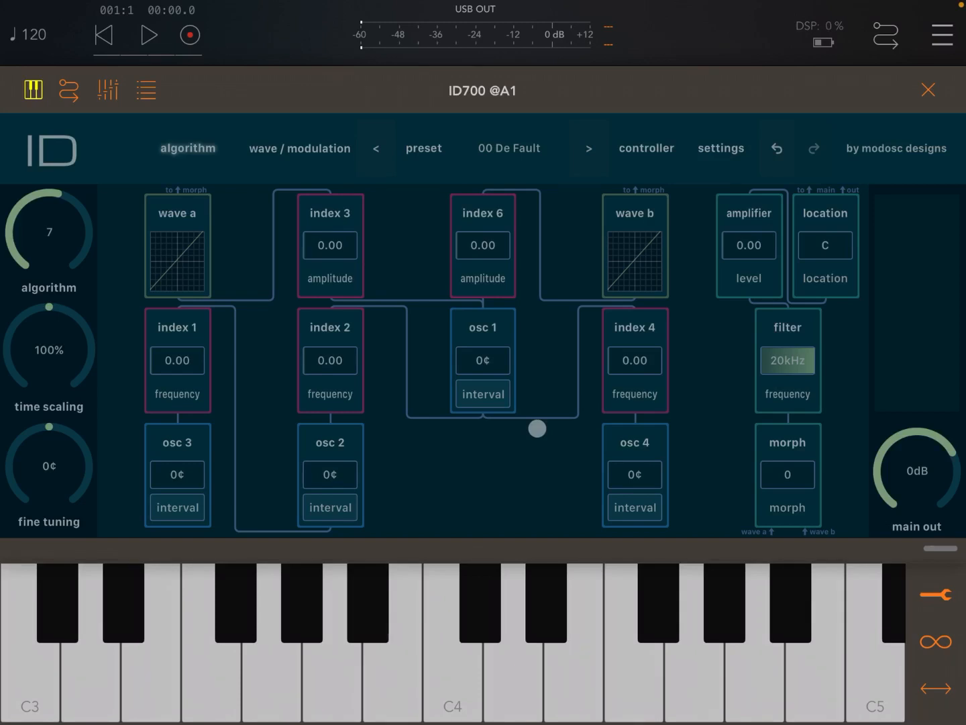
pyautogui.moveTo(537, 428); pyautogui.dragTo(554, 442)
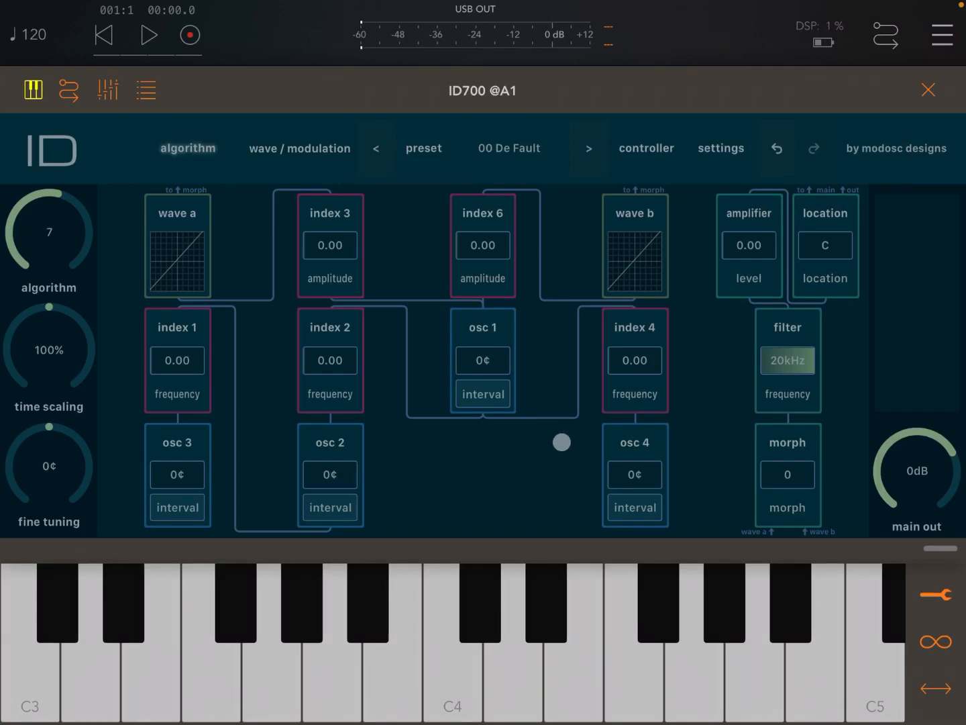
pyautogui.moveTo(562, 442); pyautogui.dragTo(611, 449)
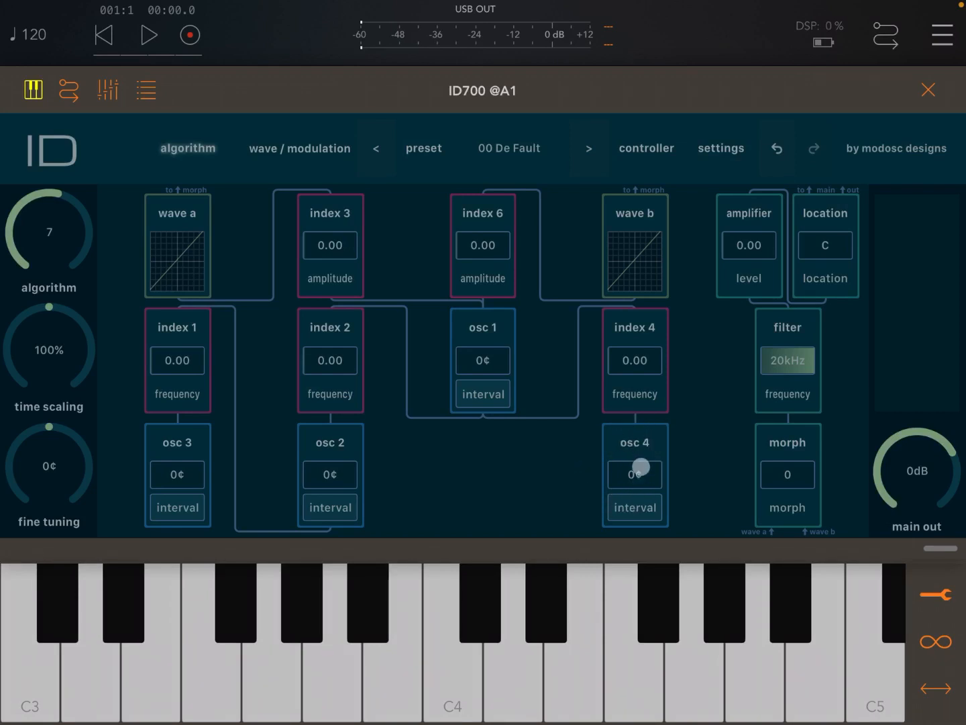
pyautogui.moveTo(642, 467); pyautogui.dragTo(623, 337)
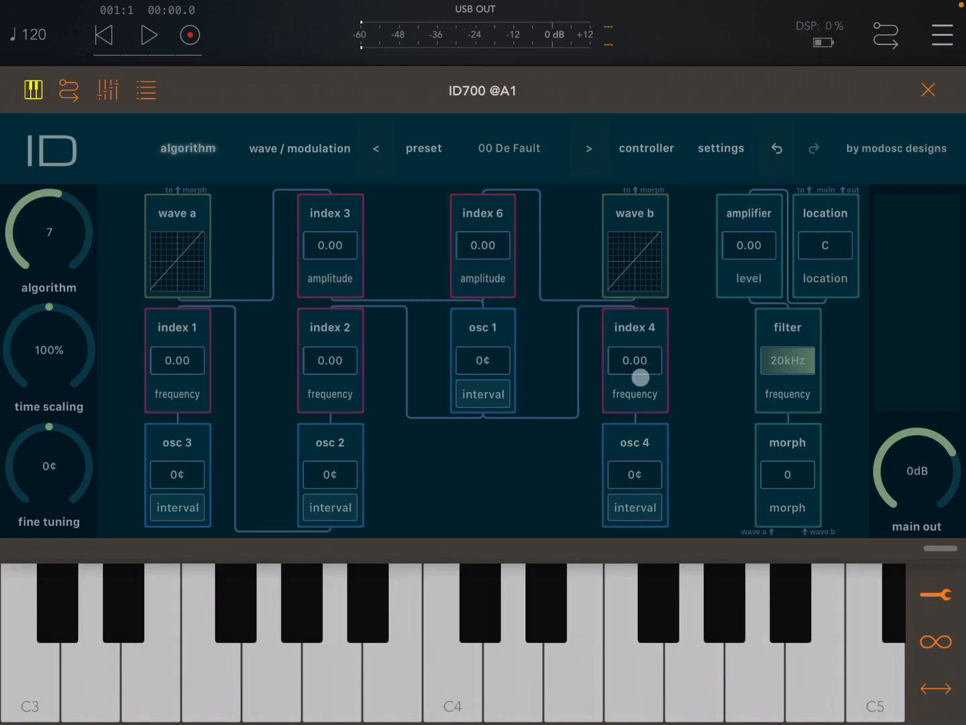
pyautogui.moveTo(641, 377); pyautogui.dragTo(572, 331)
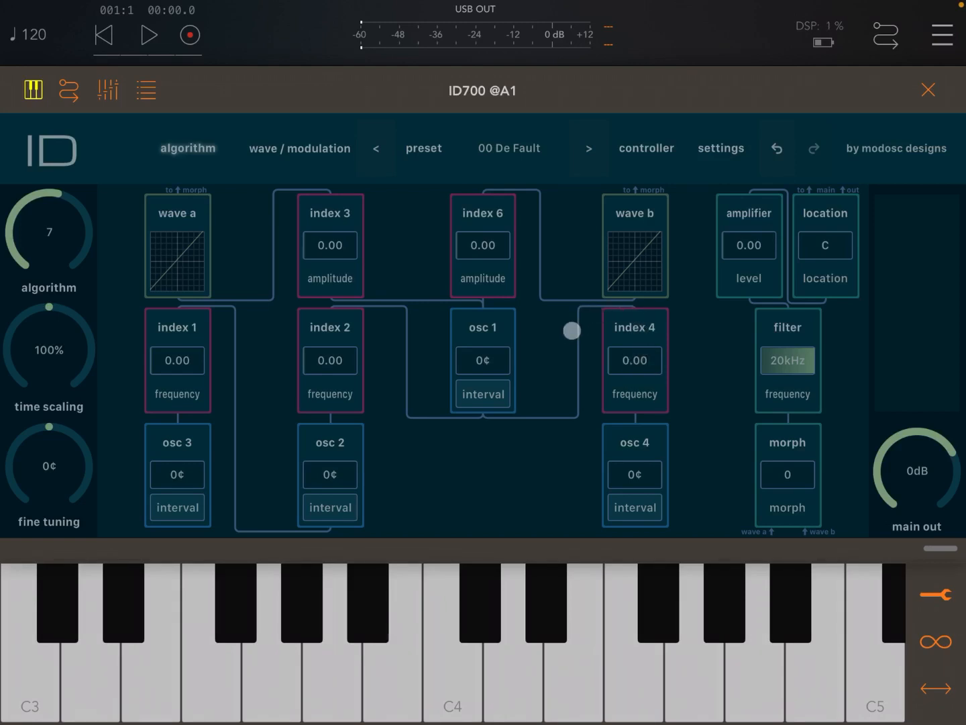
pyautogui.moveTo(572, 330); pyautogui.dragTo(502, 423)
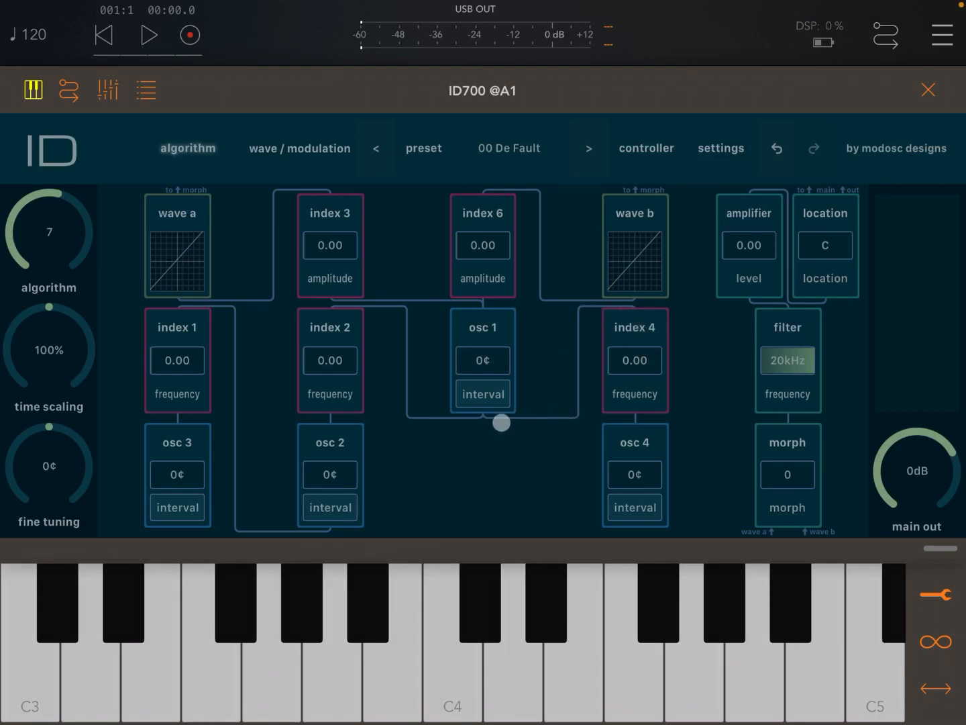
pyautogui.moveTo(502, 422); pyautogui.dragTo(487, 339)
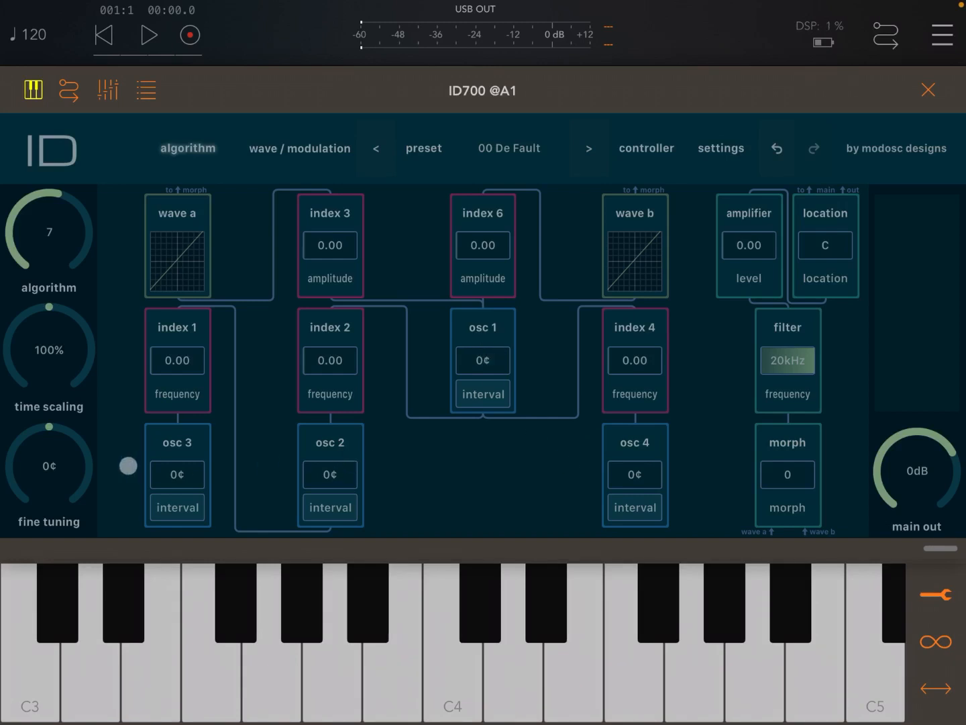
# - Detune osc 1 downward in cents, return it to 0¢, then tap its interval button
pyautogui.click(482, 359)
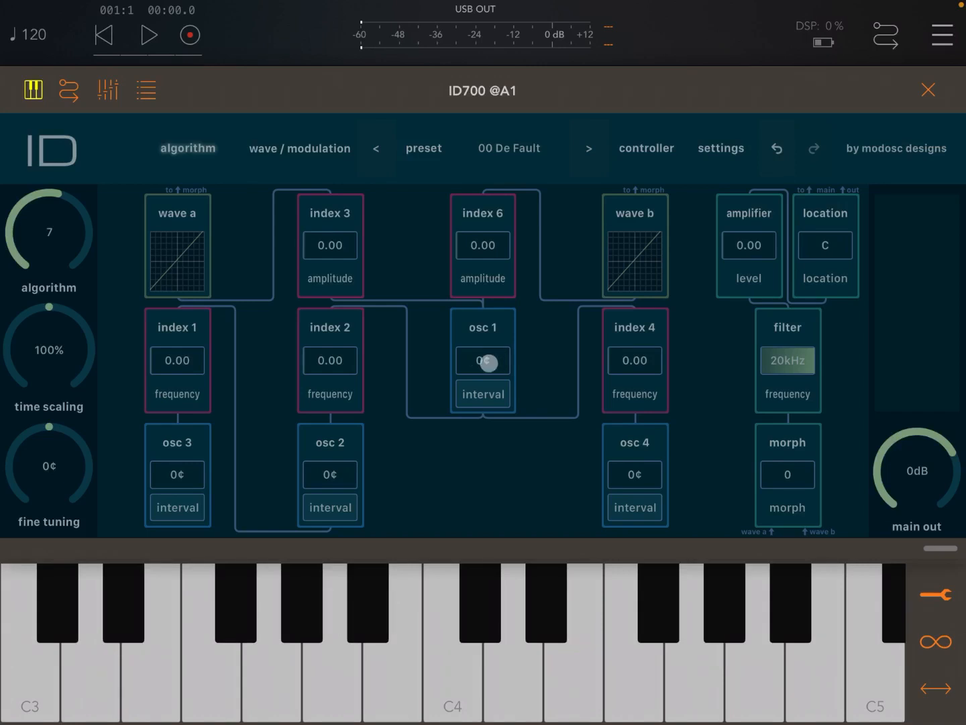
pyautogui.moveTo(490, 361); pyautogui.dragTo(453, 361)
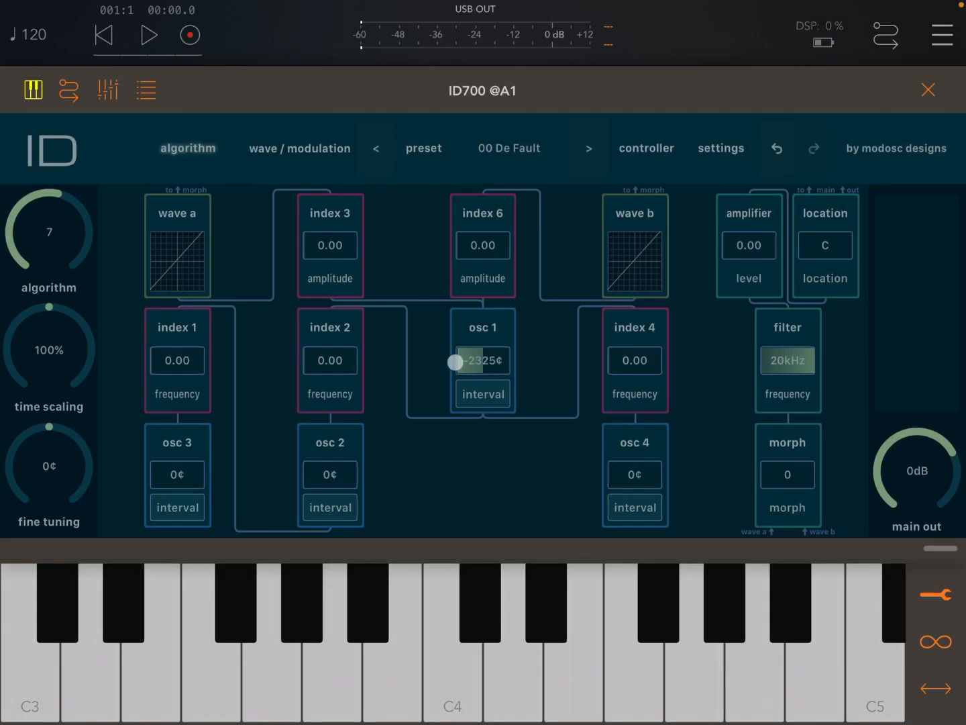
pyautogui.moveTo(451, 363); pyautogui.dragTo(435, 363)
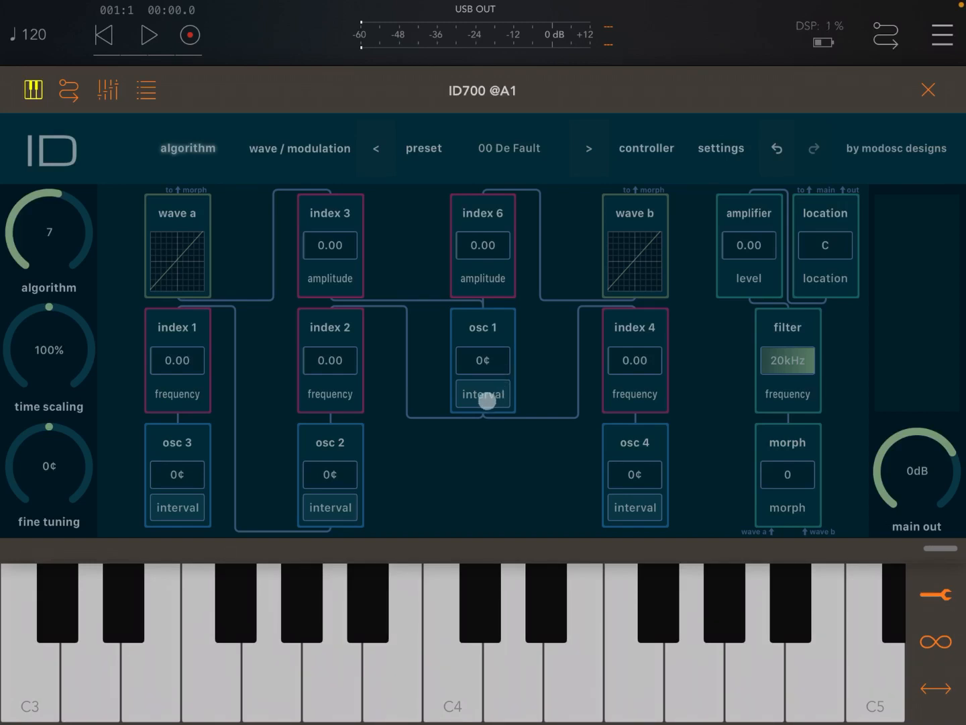
pyautogui.click(483, 394)
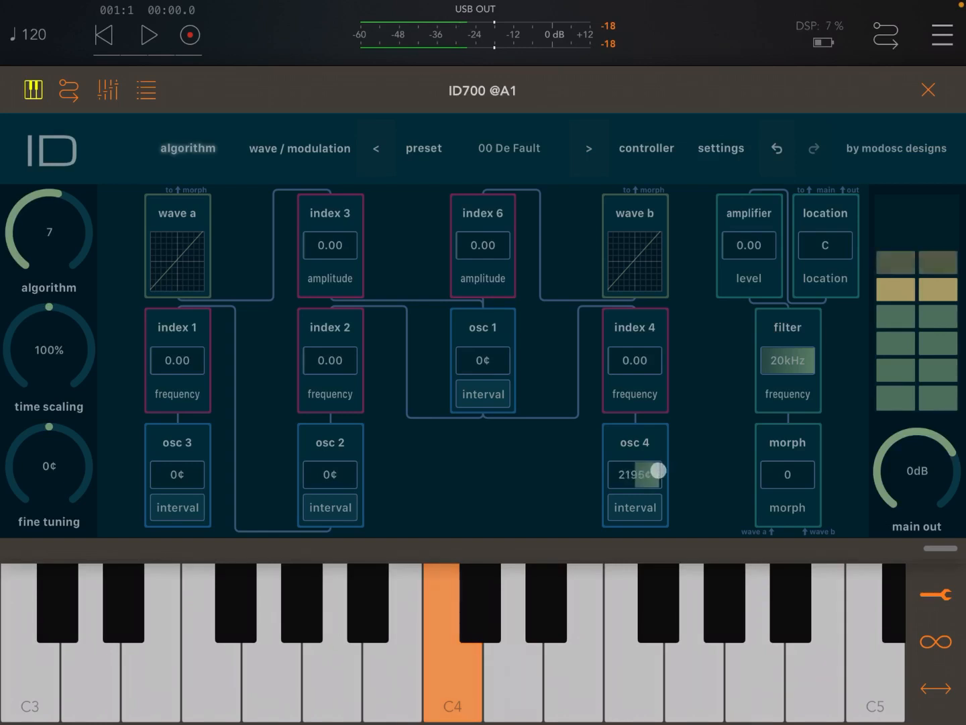
# - Reset osc 4 to 0¢, audition index 4 frequency around 1.35, then zero it
pyautogui.moveTo(635, 474); pyautogui.dragTo(638, 482)
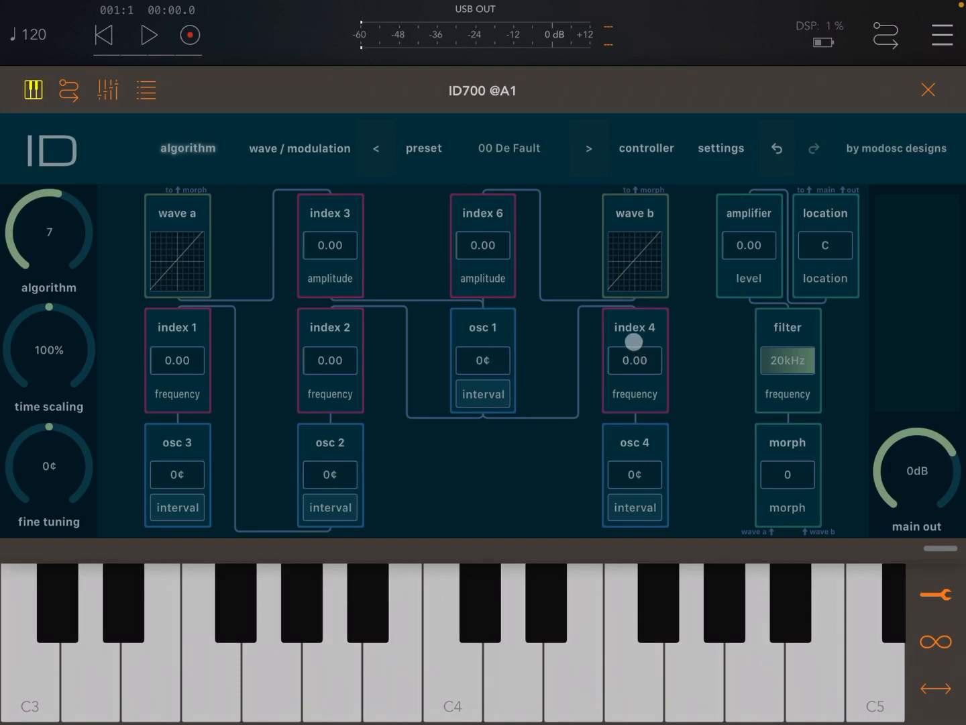
pyautogui.moveTo(634, 340); pyautogui.dragTo(634, 407)
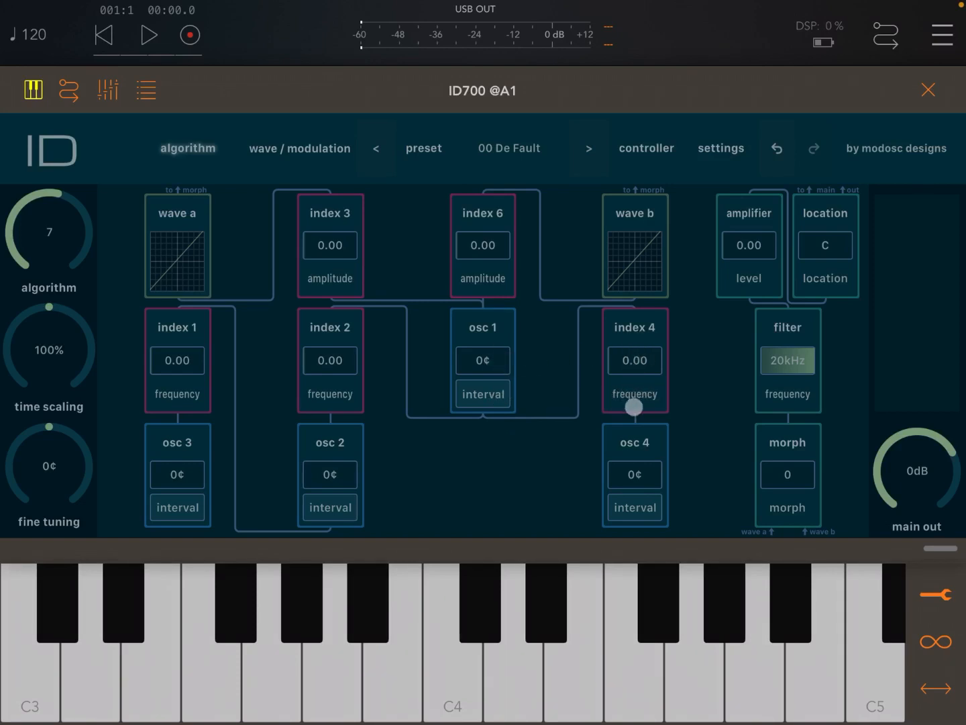
pyautogui.moveTo(635, 407); pyautogui.dragTo(625, 367)
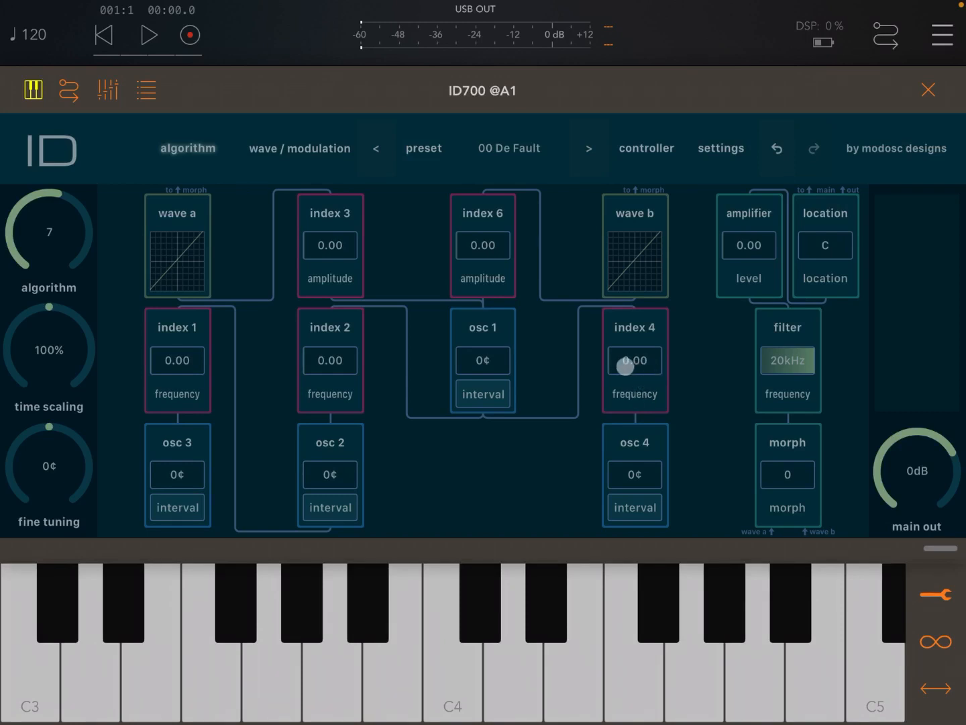
pyautogui.moveTo(625, 367); pyautogui.dragTo(629, 426)
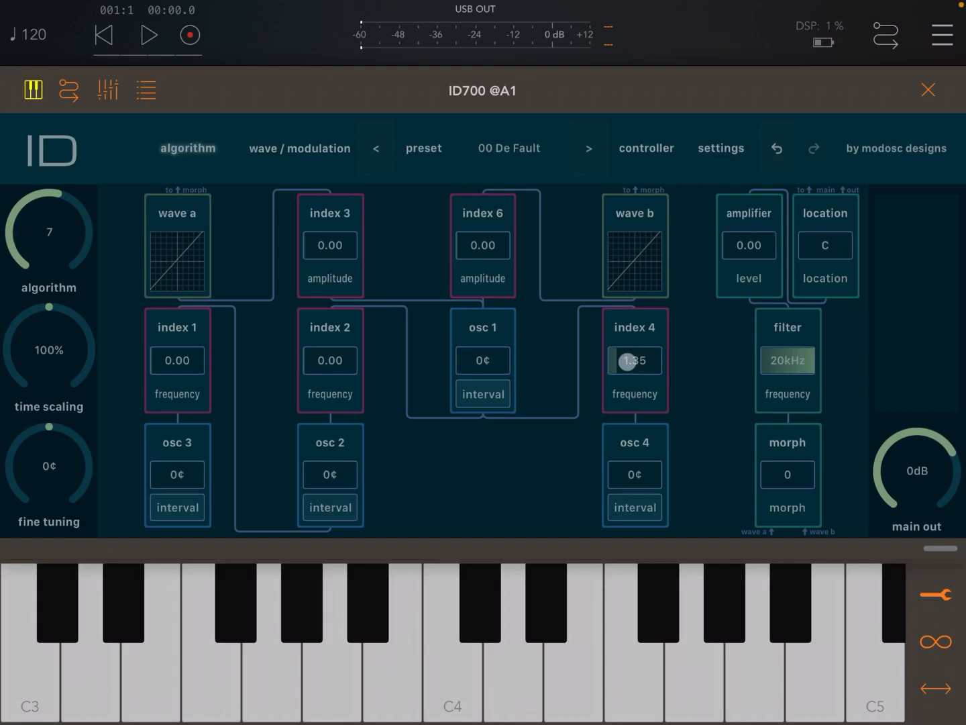
pyautogui.moveTo(635, 361); pyautogui.dragTo(636, 386)
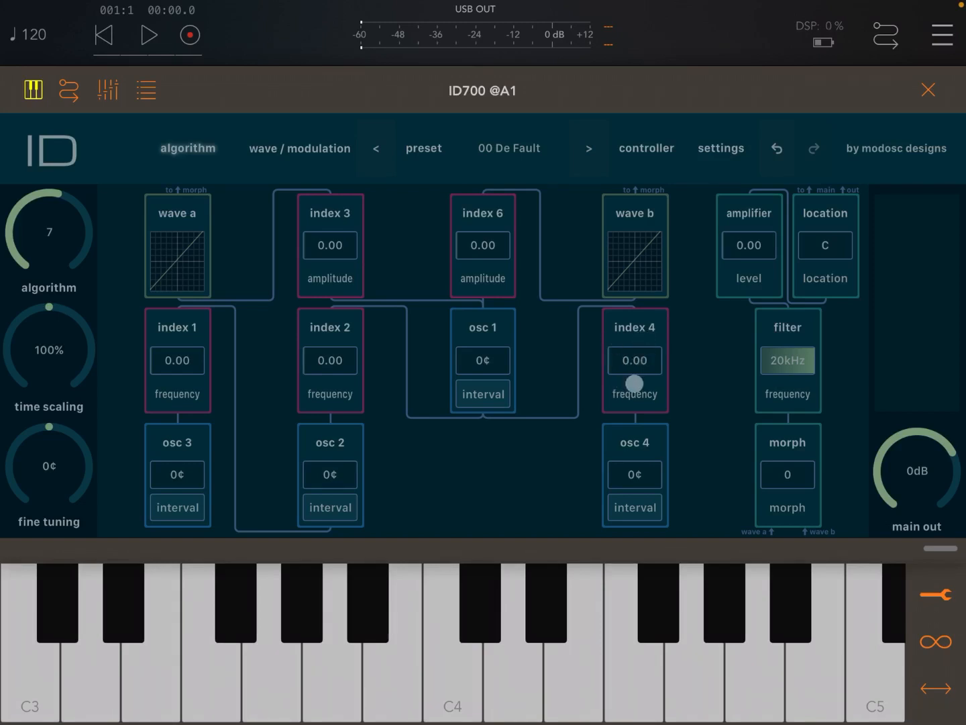
pyautogui.moveTo(634, 385); pyautogui.dragTo(562, 387)
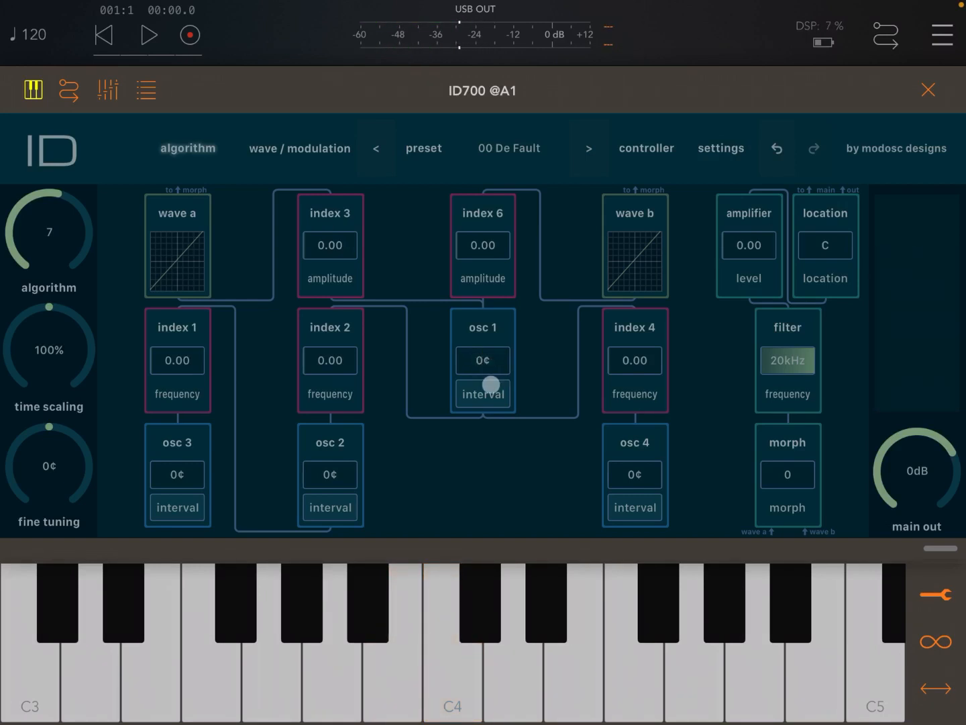
# - Push index 6 amplitude to about 9.87 while C4 sounds, then lower it to 0.06
pyautogui.moveTo(490, 384); pyautogui.dragTo(480, 311)
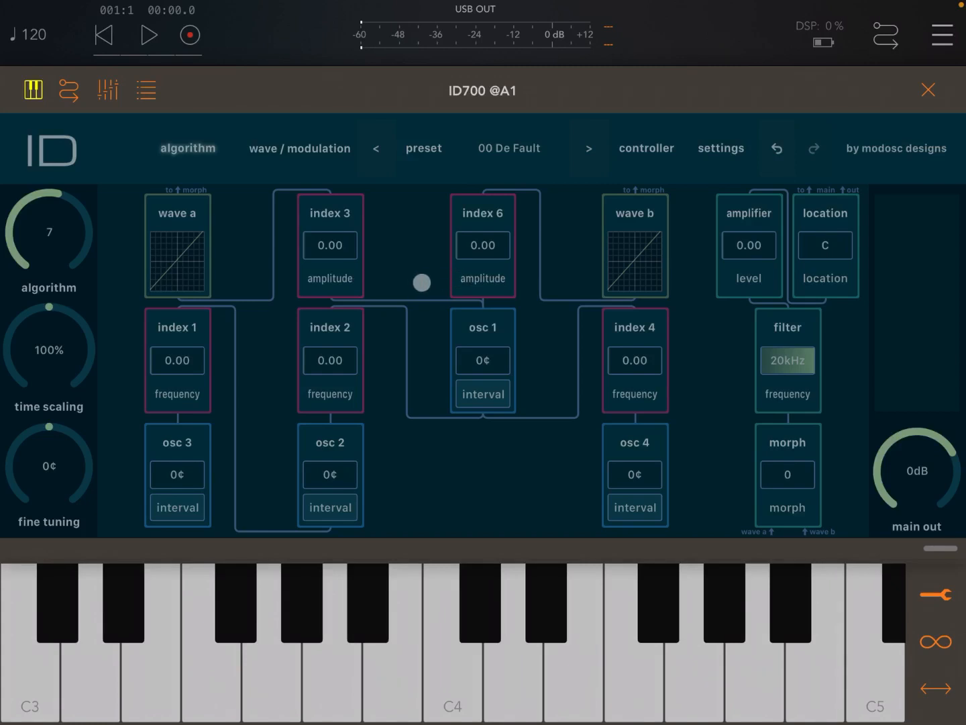
pyautogui.moveTo(421, 282); pyautogui.dragTo(451, 268)
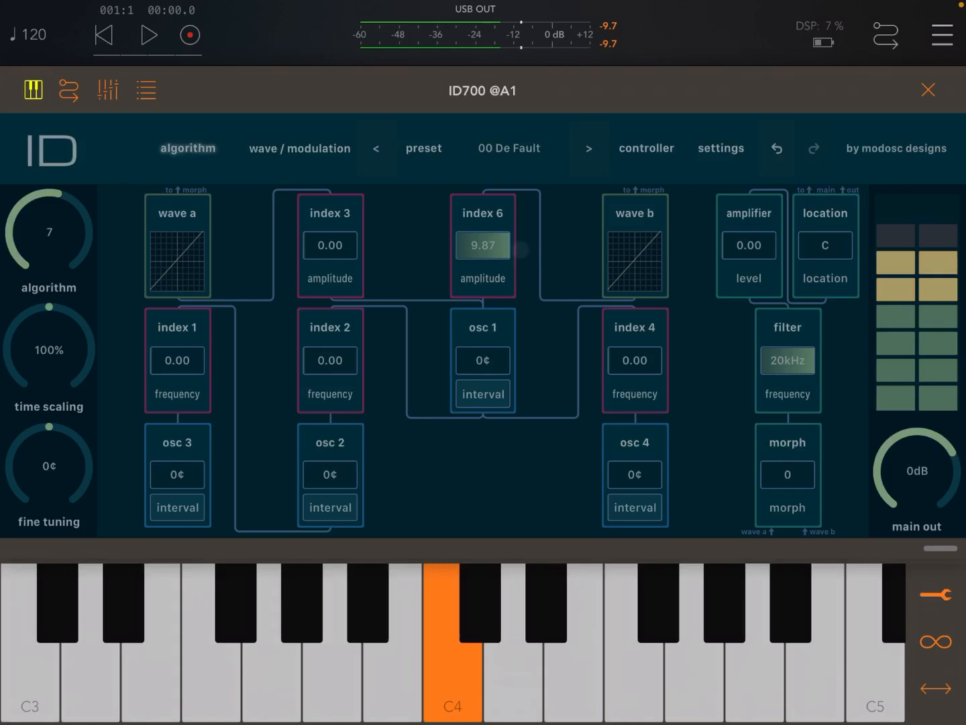
pyautogui.moveTo(510, 246); pyautogui.dragTo(454, 246)
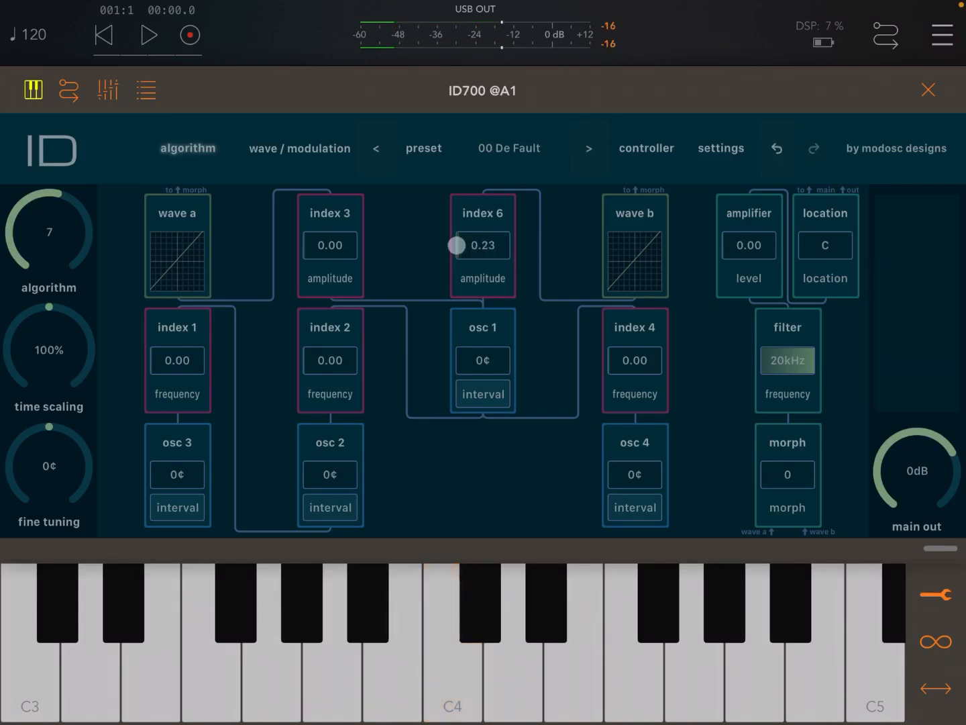
pyautogui.moveTo(458, 246); pyautogui.dragTo(444, 250)
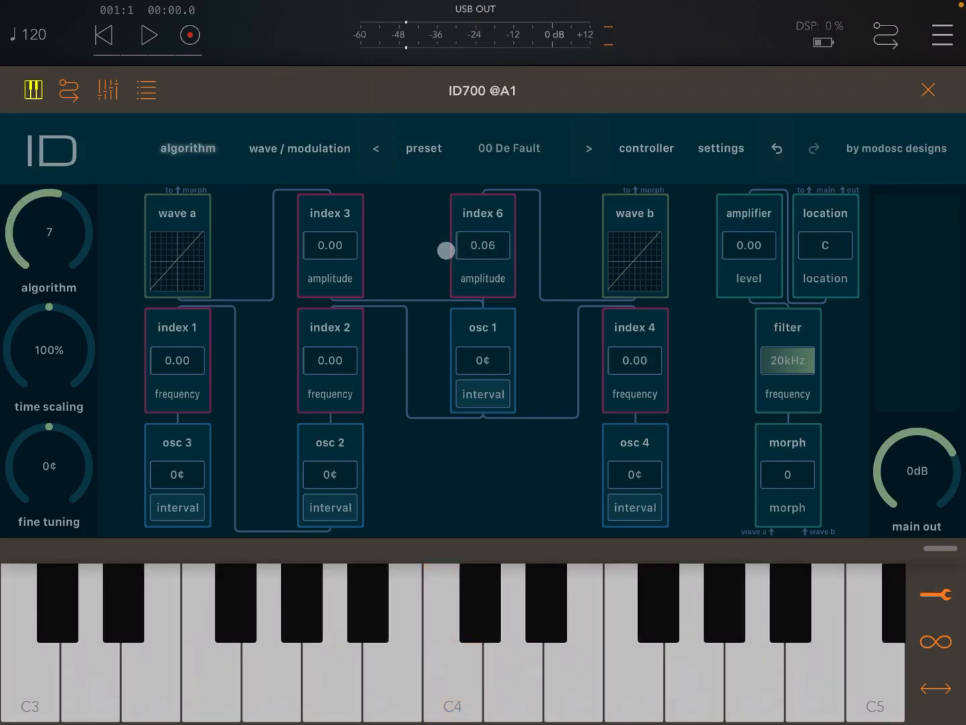
pyautogui.moveTo(445, 250); pyautogui.dragTo(559, 254)
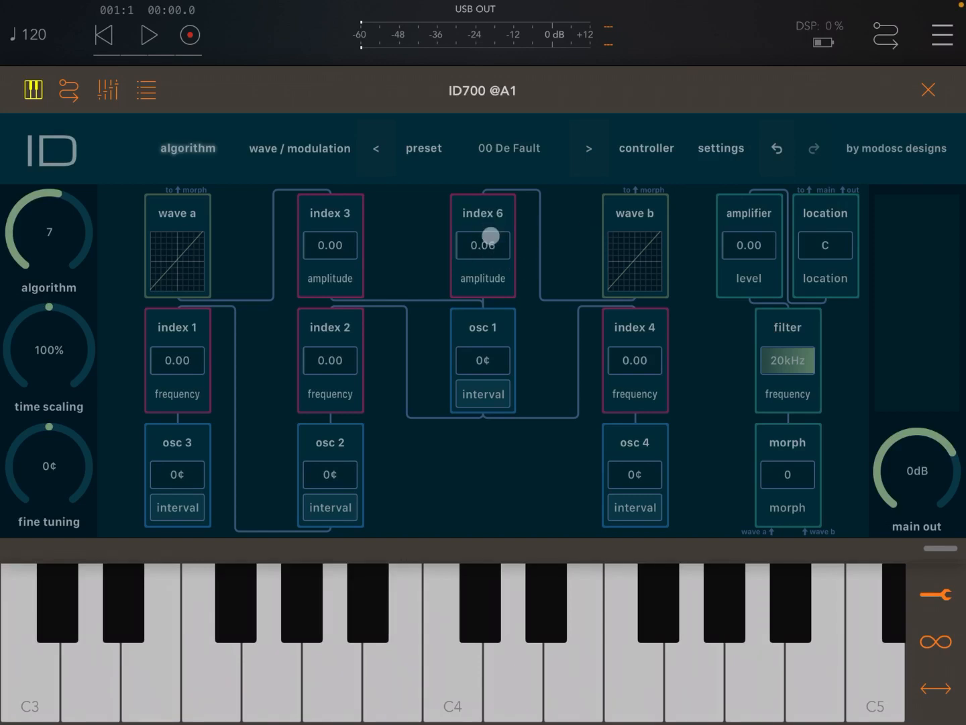
pyautogui.moveTo(489, 235); pyautogui.dragTo(509, 301)
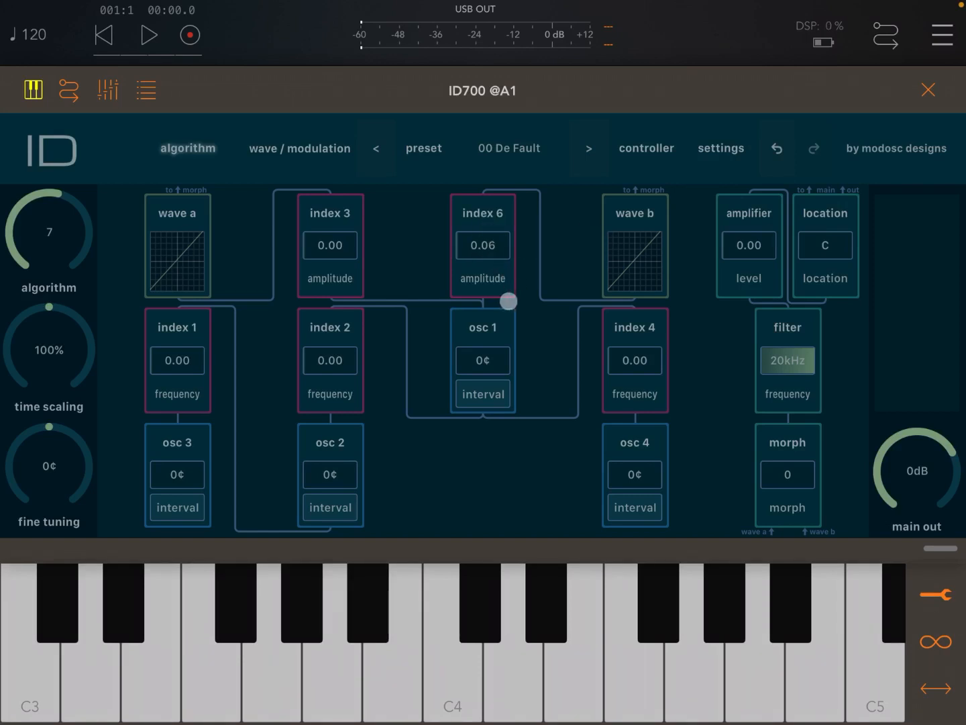
# - Show osc 1's wave/modulation page, audition its interval near 2320¢, and return it to 0¢
pyautogui.click(300, 148)
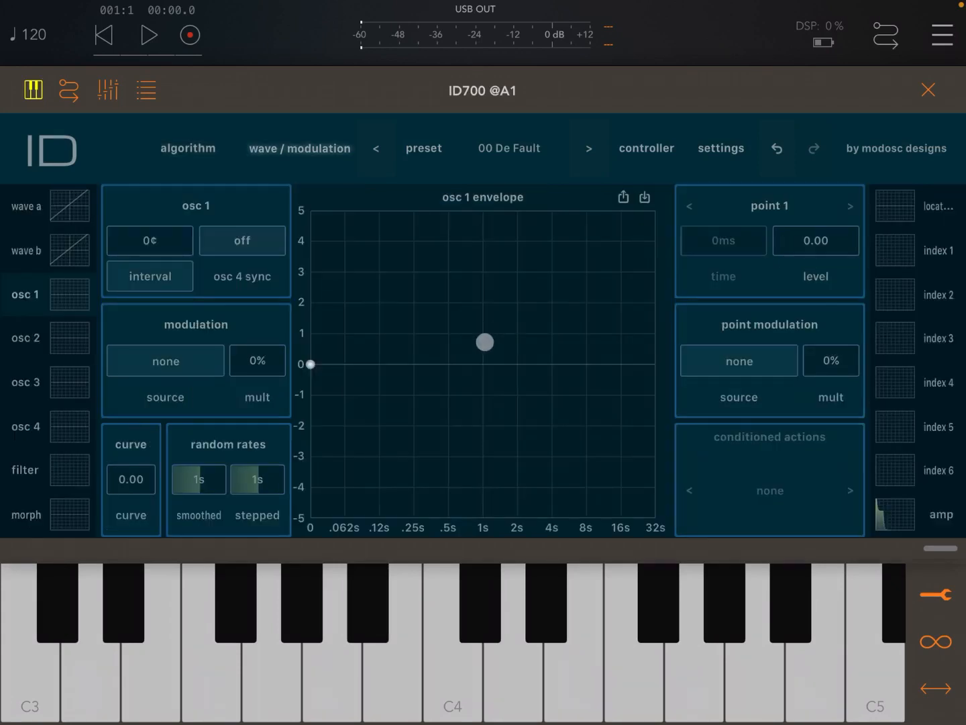
pyautogui.moveTo(484, 342); pyautogui.dragTo(475, 334)
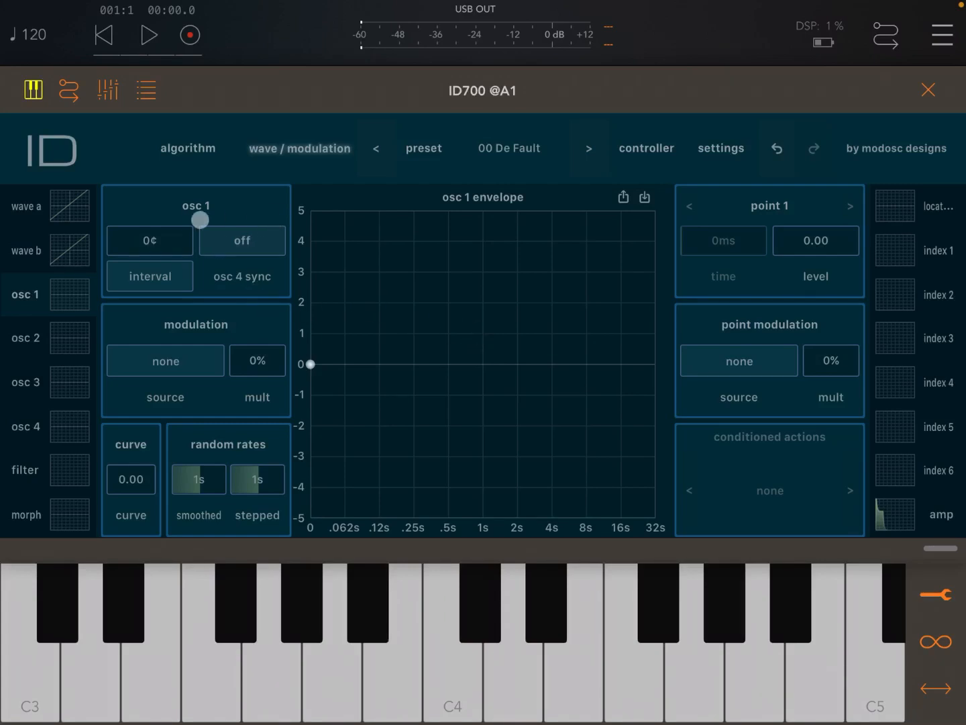
pyautogui.click(150, 241)
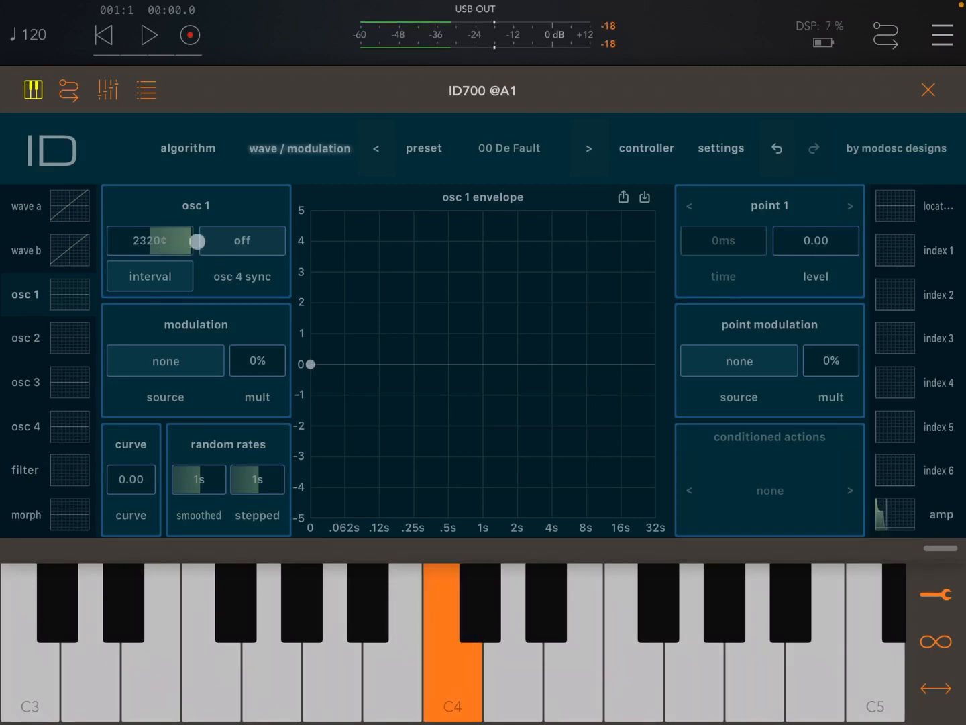
pyautogui.moveTo(198, 240); pyautogui.dragTo(144, 241)
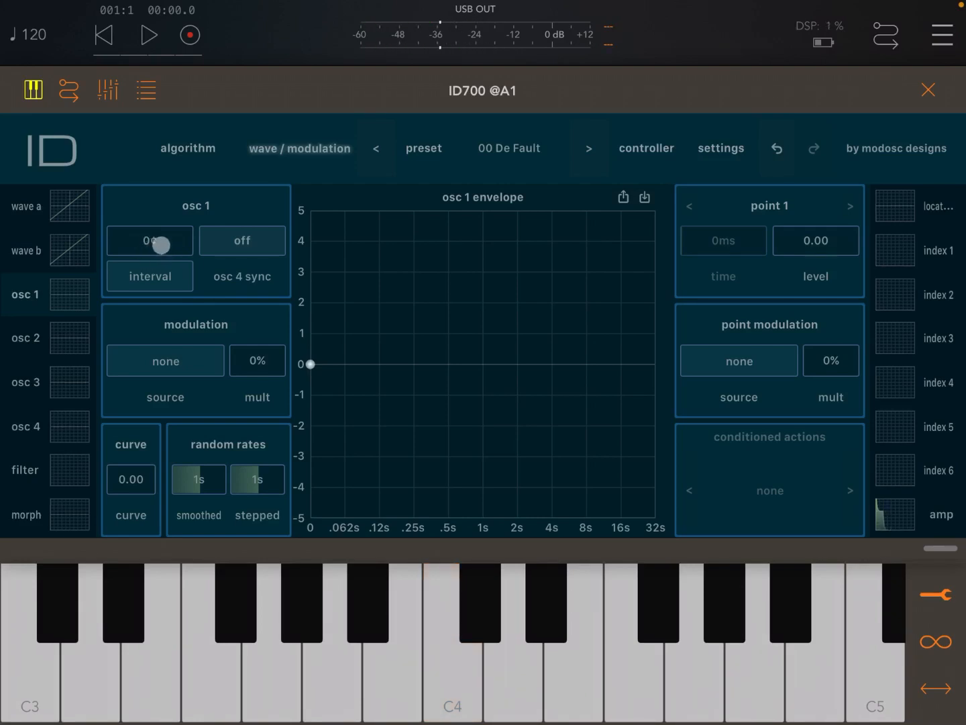
pyautogui.moveTo(160, 245); pyautogui.dragTo(198, 249)
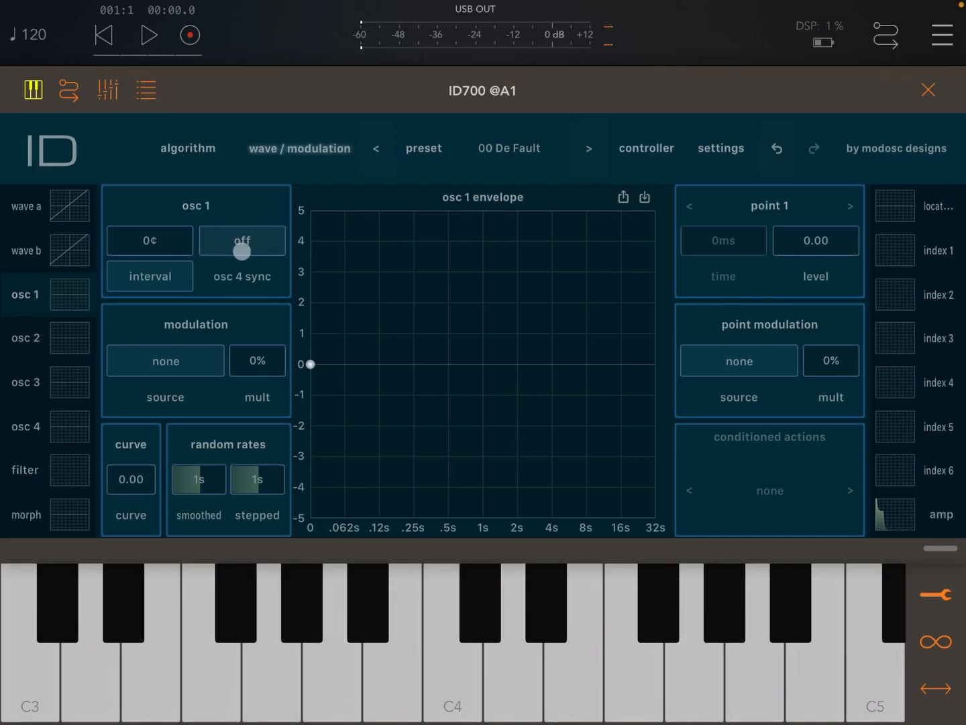
# - Enable osc 4 sync on osc 1, play a note, and tune osc 4 to 967¢
pyautogui.click(241, 241)
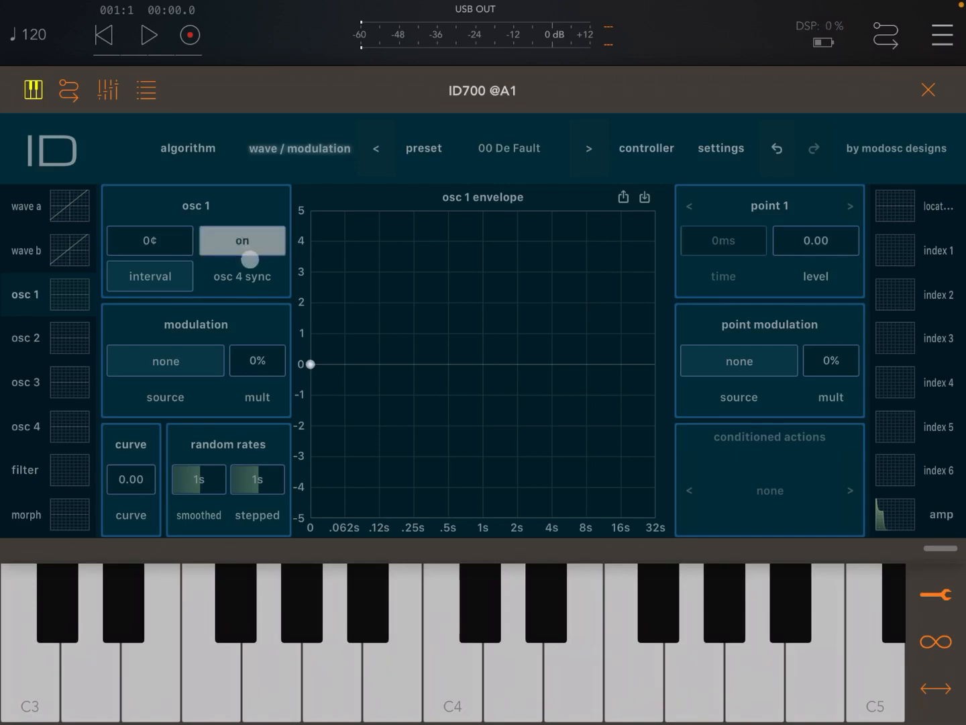
pyautogui.moveTo(250, 259); pyautogui.dragTo(222, 207)
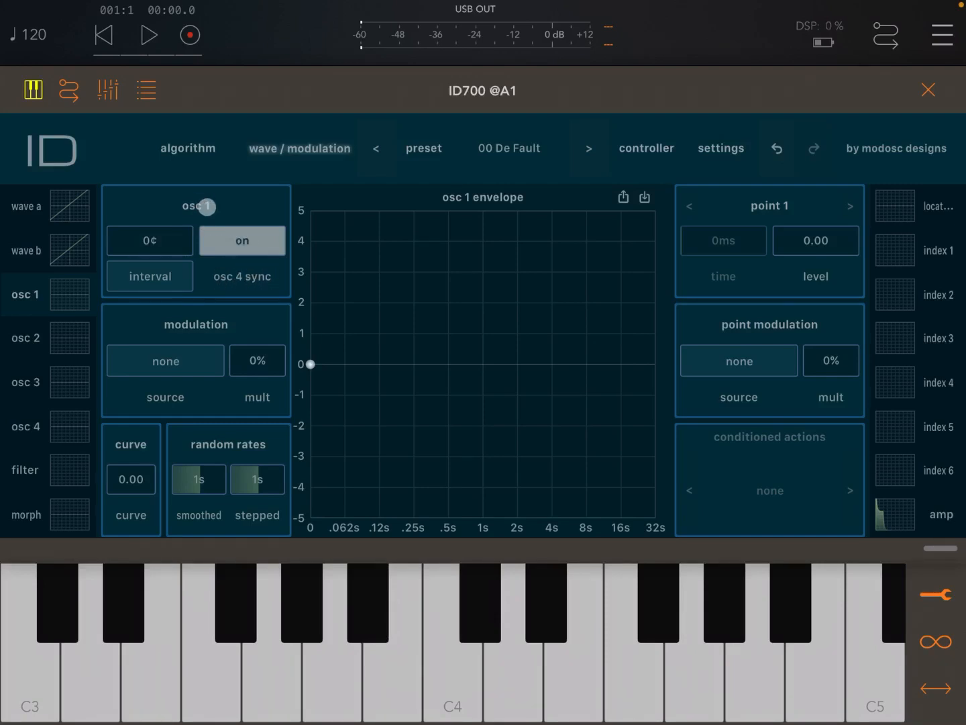
pyautogui.click(452, 644)
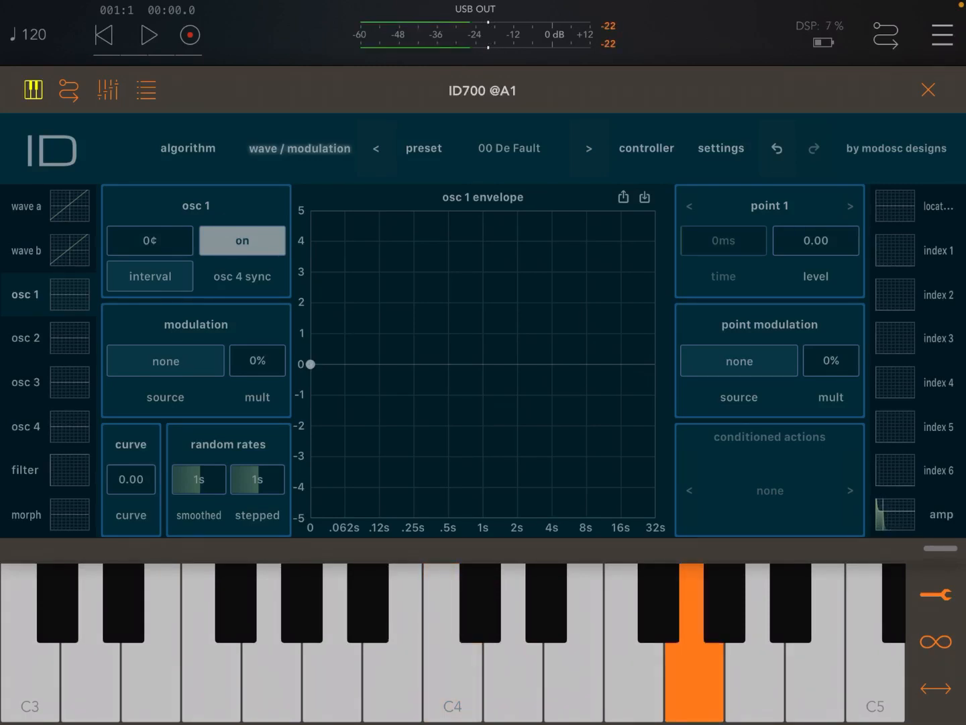
pyautogui.click(789, 597)
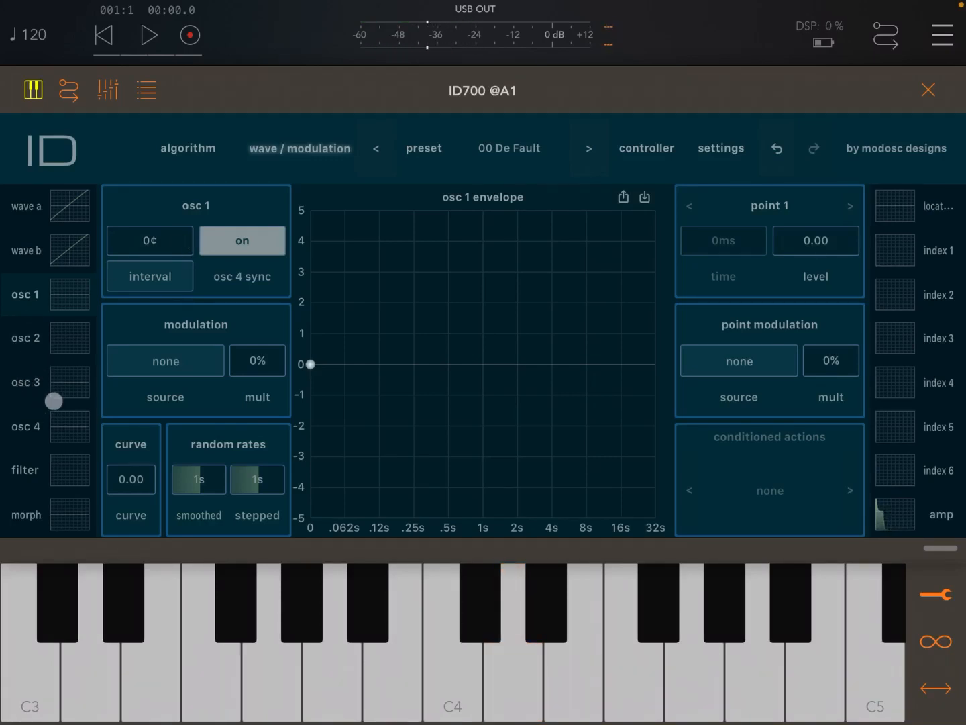
pyautogui.click(25, 426)
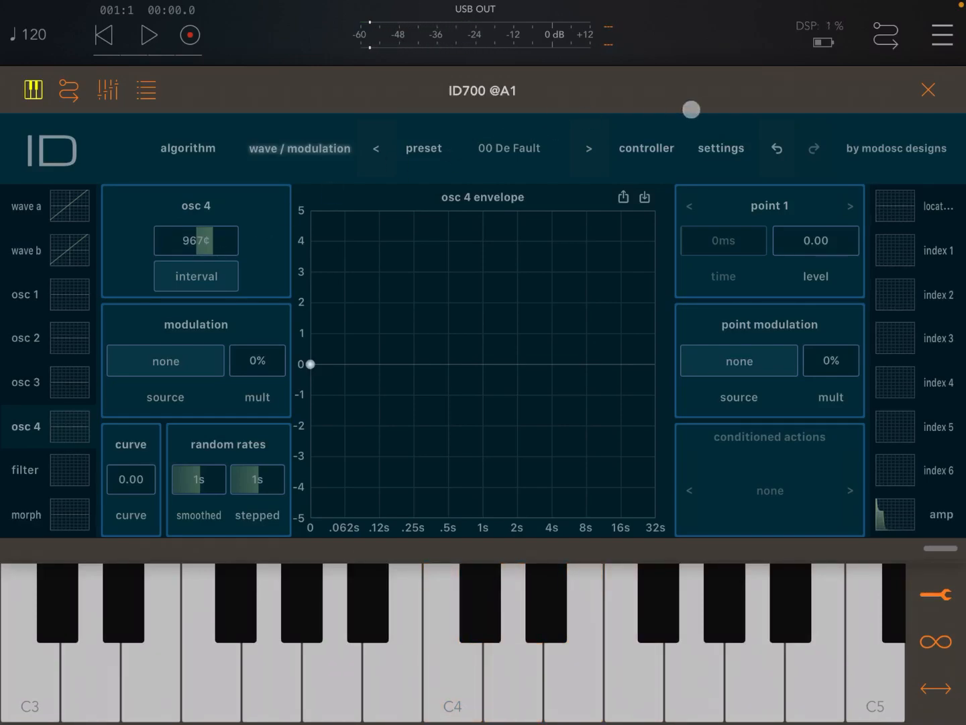
# - Search the inserts list for 'rev' and add ToneBoosters Reverb after ID700
pyautogui.click(928, 89)
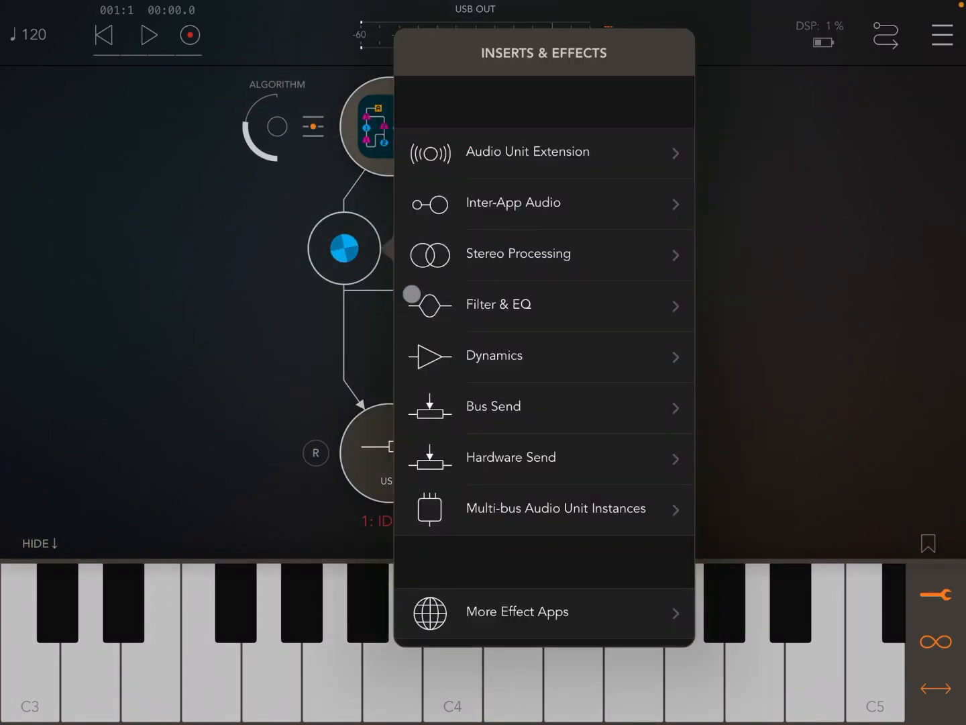
pyautogui.click(514, 94)
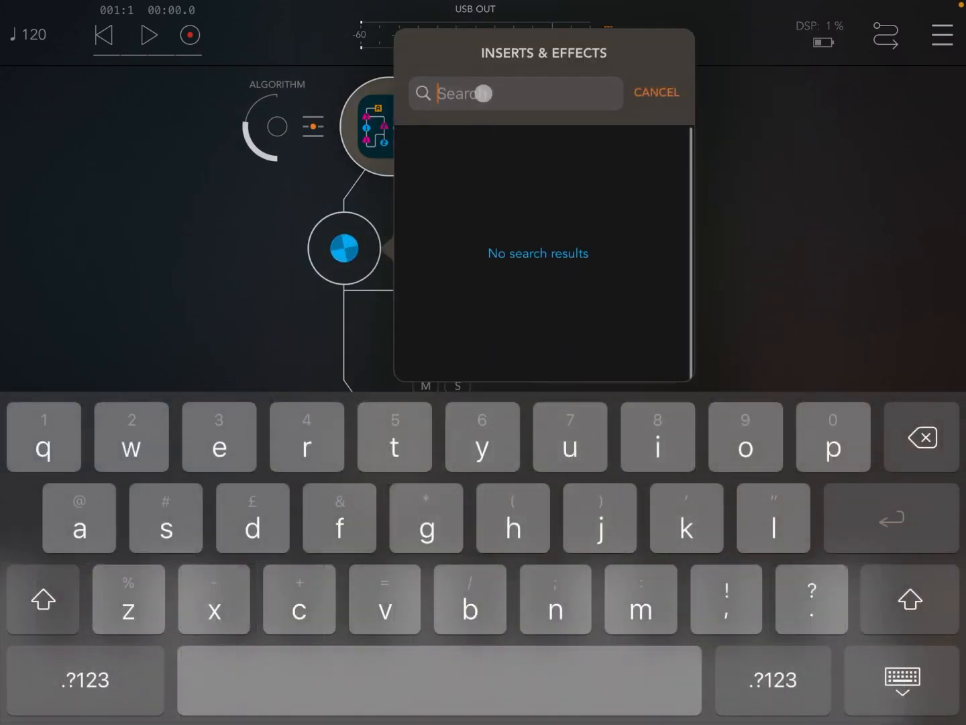
pyautogui.write('rev')
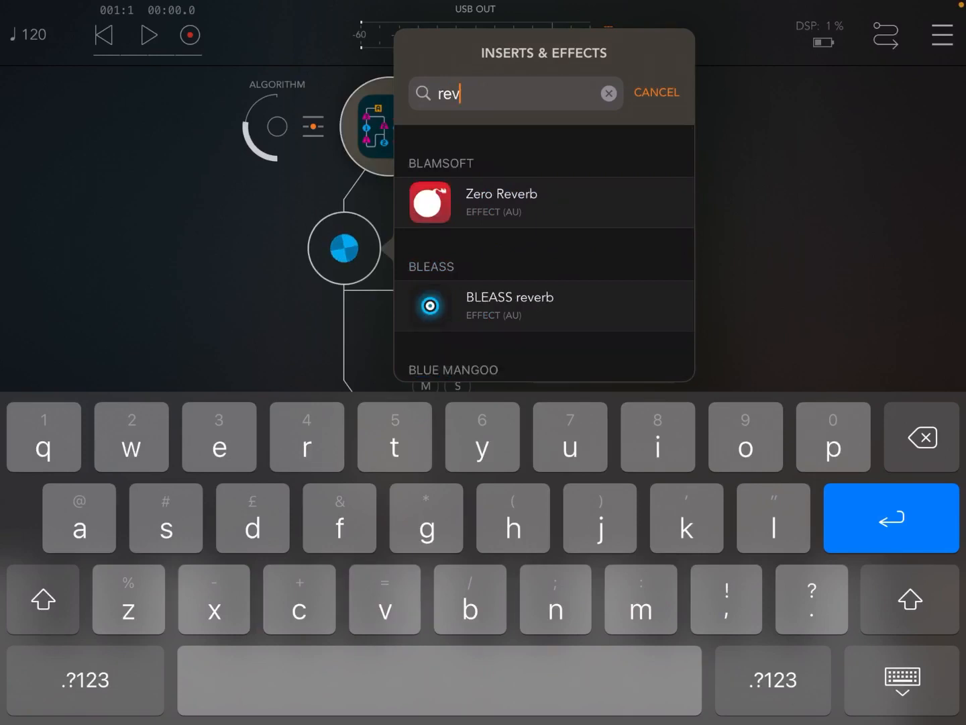
pyautogui.scroll(-3)
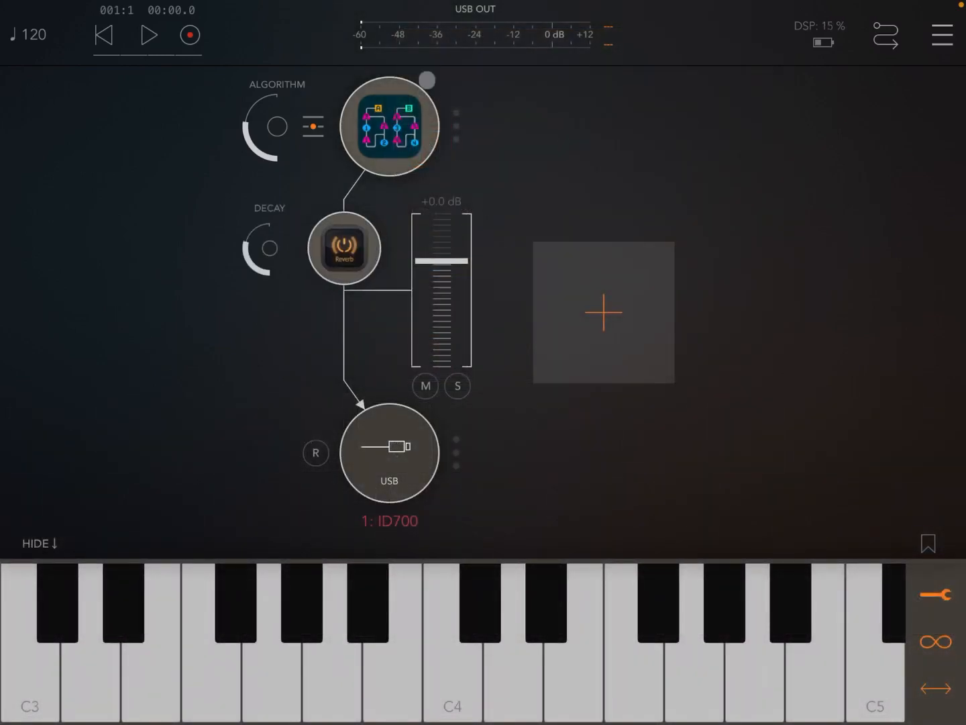
# - Load the Env - station preset in the ToneBoosters Reverb editor
pyautogui.click(345, 249)
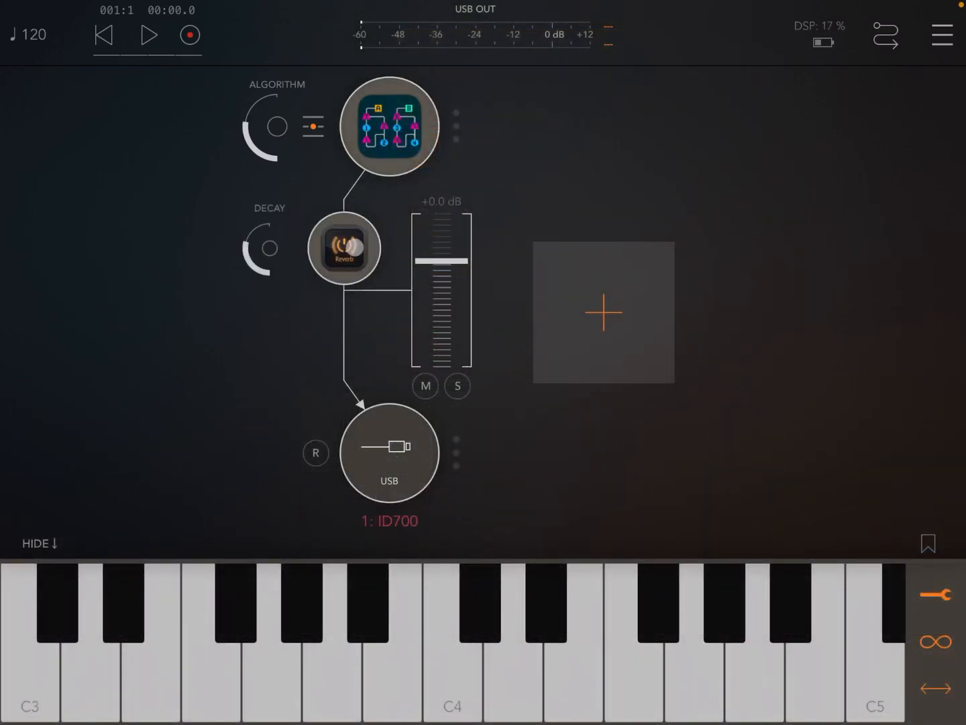
pyautogui.click(344, 249)
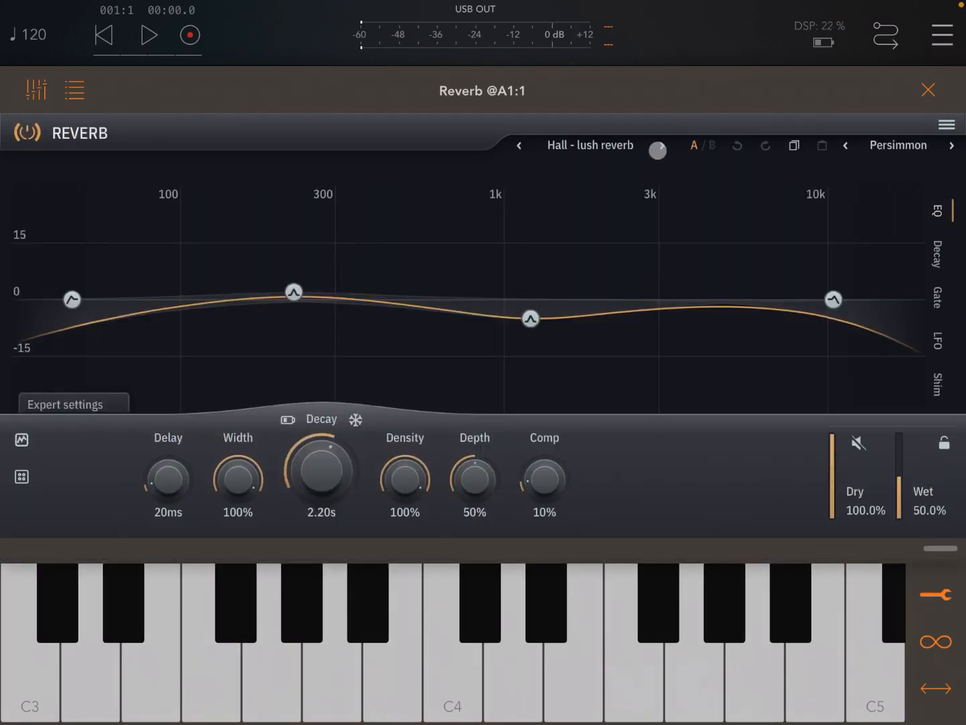
pyautogui.click(663, 145)
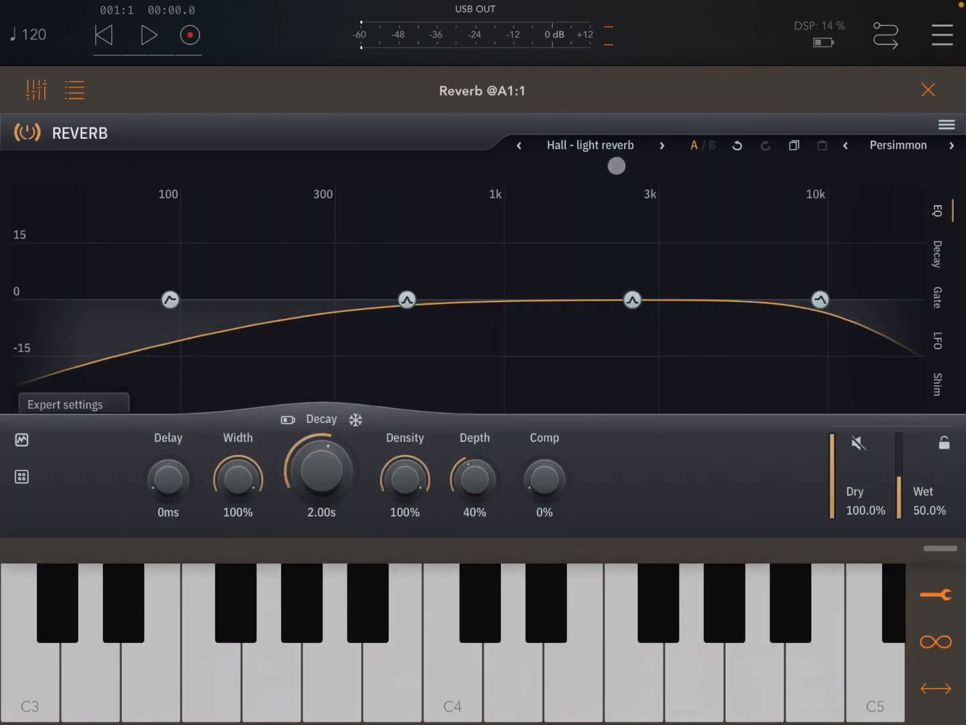
pyautogui.click(590, 145)
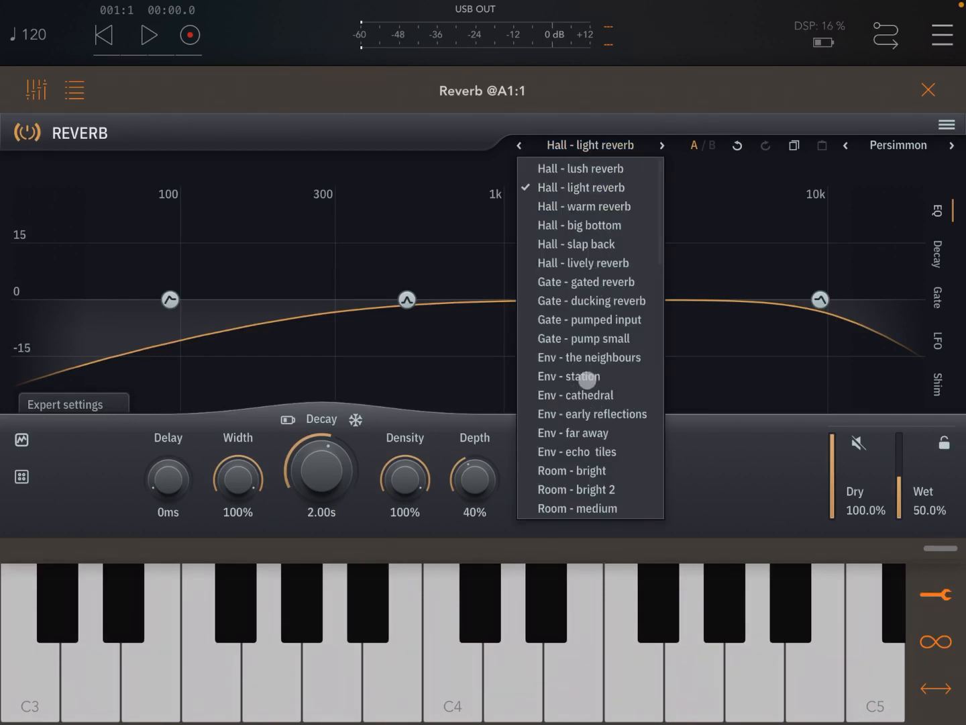
pyautogui.click(568, 375)
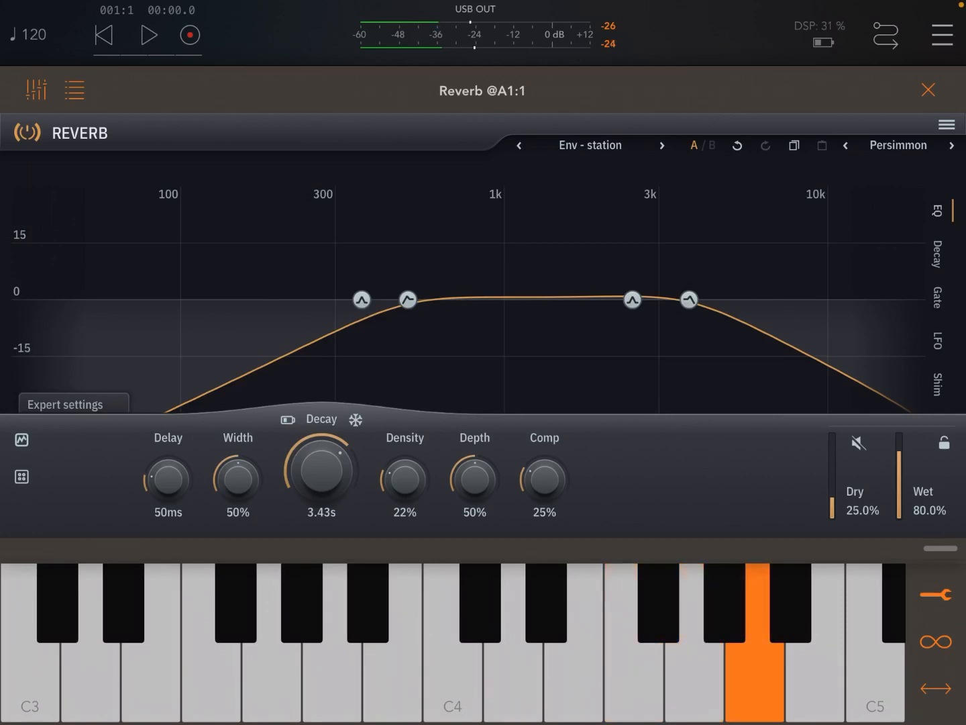
# - Play notes to hear the reverb, then remove it from the channel
pyautogui.click(513, 671)
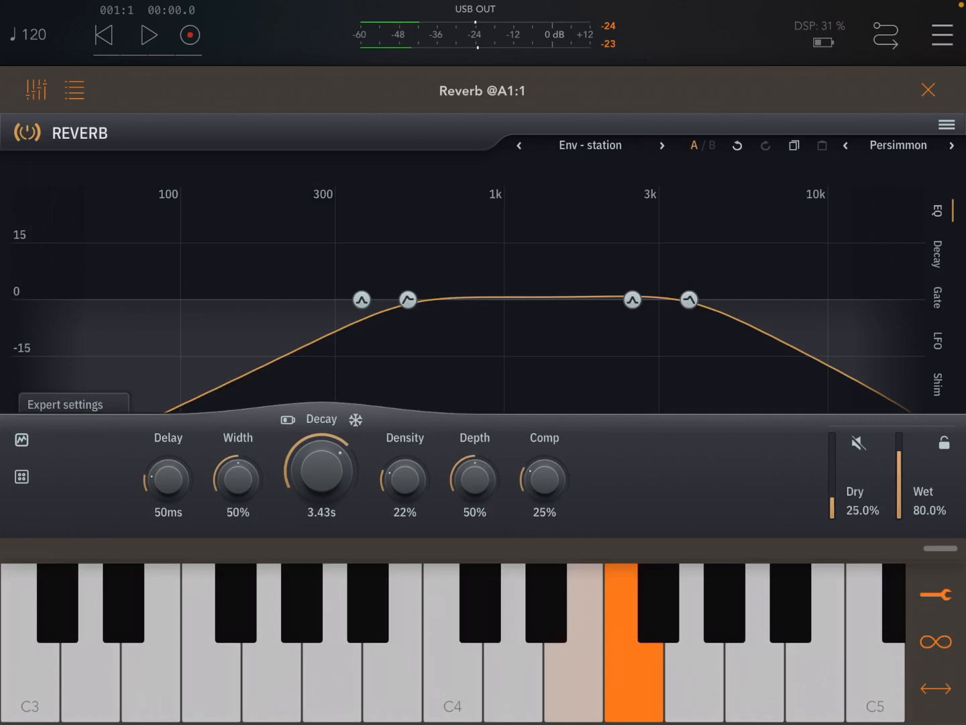
pyautogui.click(513, 638)
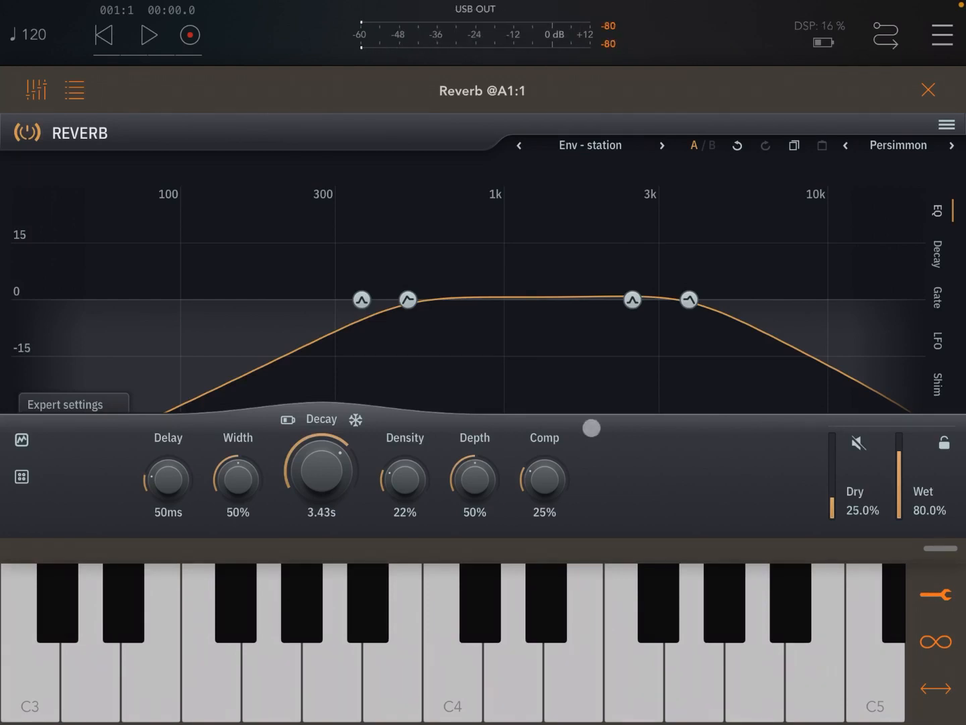
pyautogui.click(928, 89)
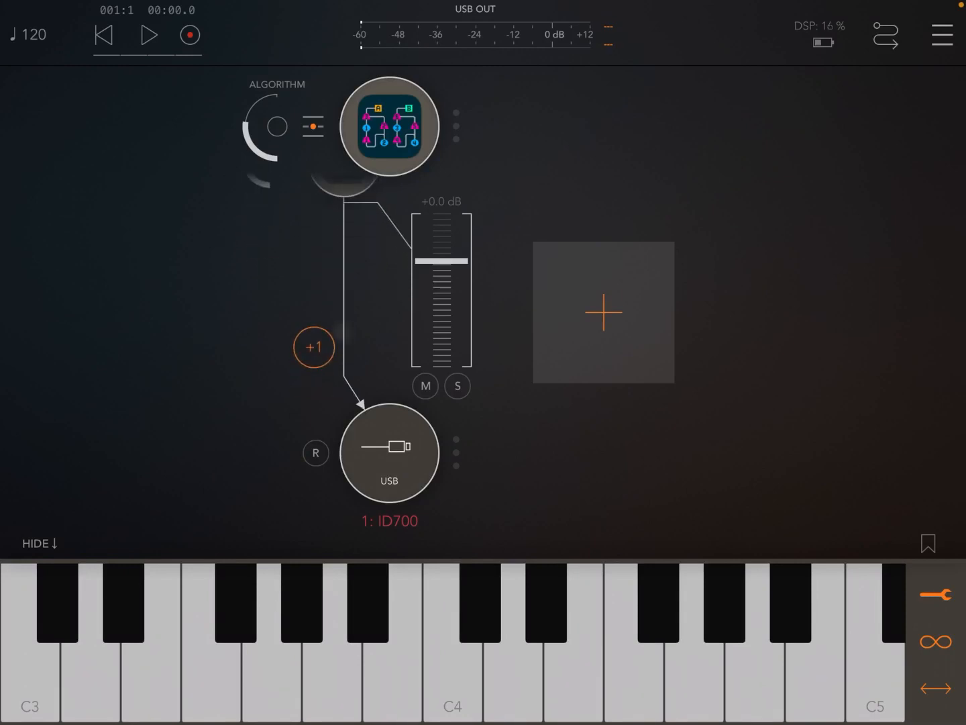
# - Search inserts for 'cho' and add Eventide TriceraChorus ahead of the reverb
pyautogui.click(603, 311)
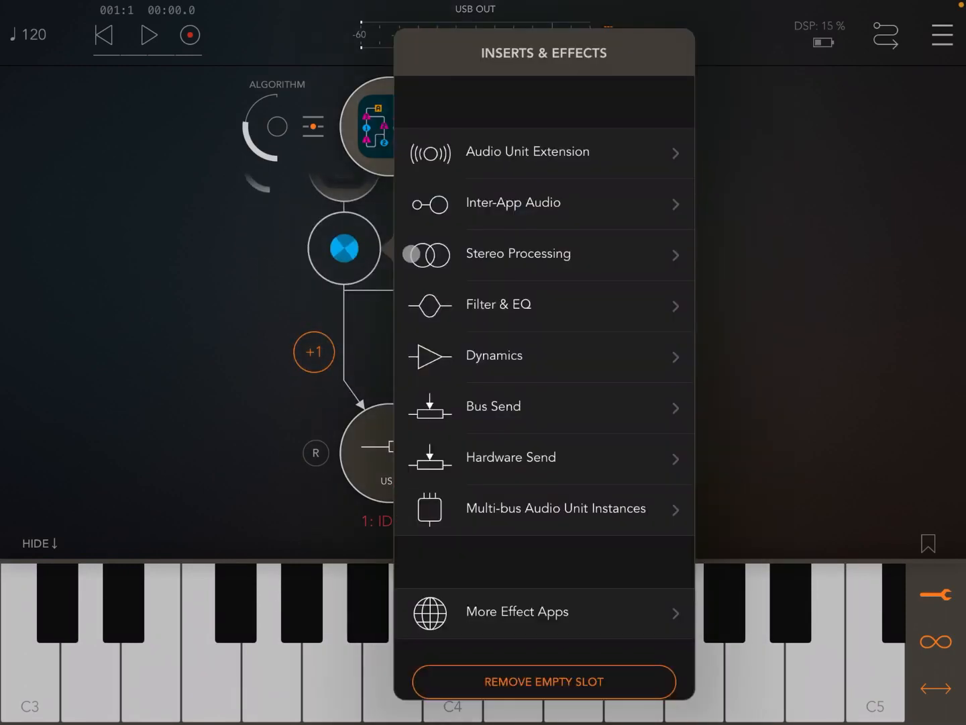
pyautogui.click(515, 93)
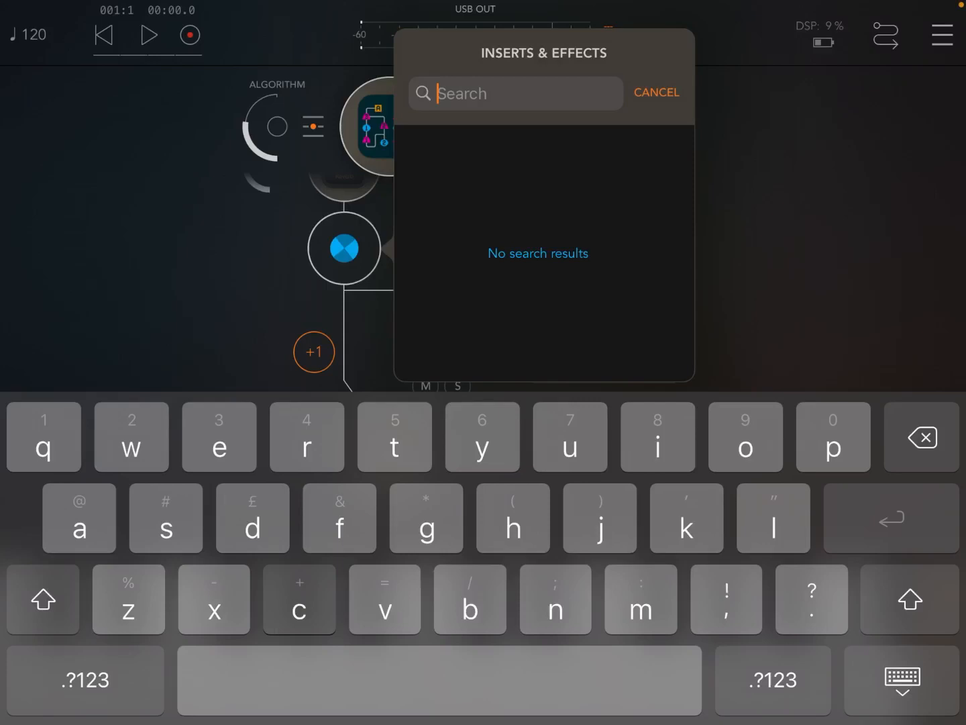
pyautogui.write('cho')
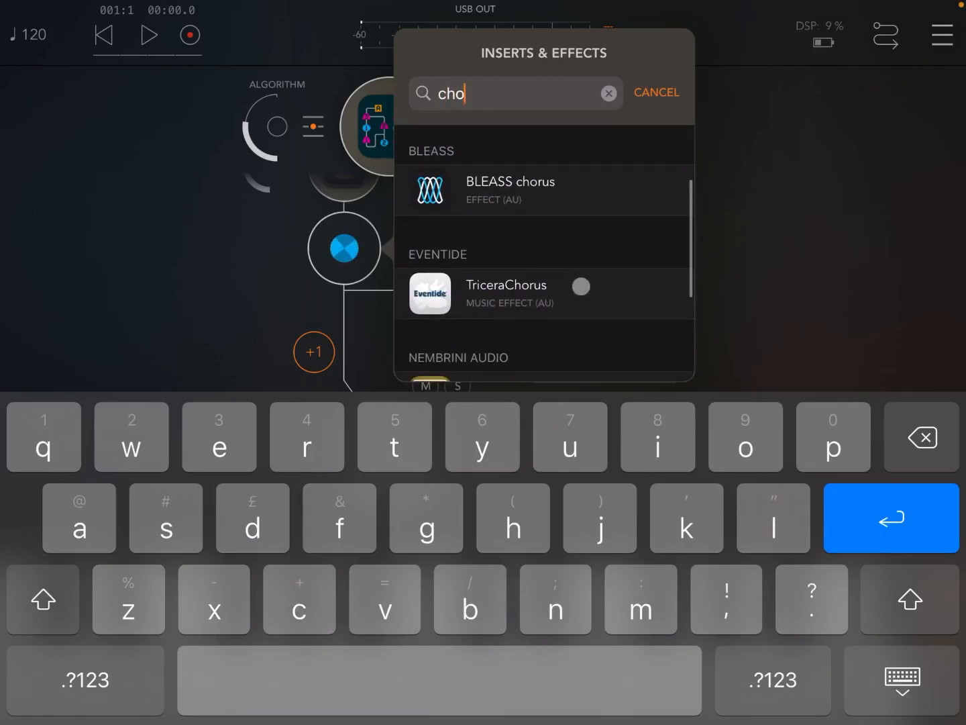
pyautogui.click(656, 92)
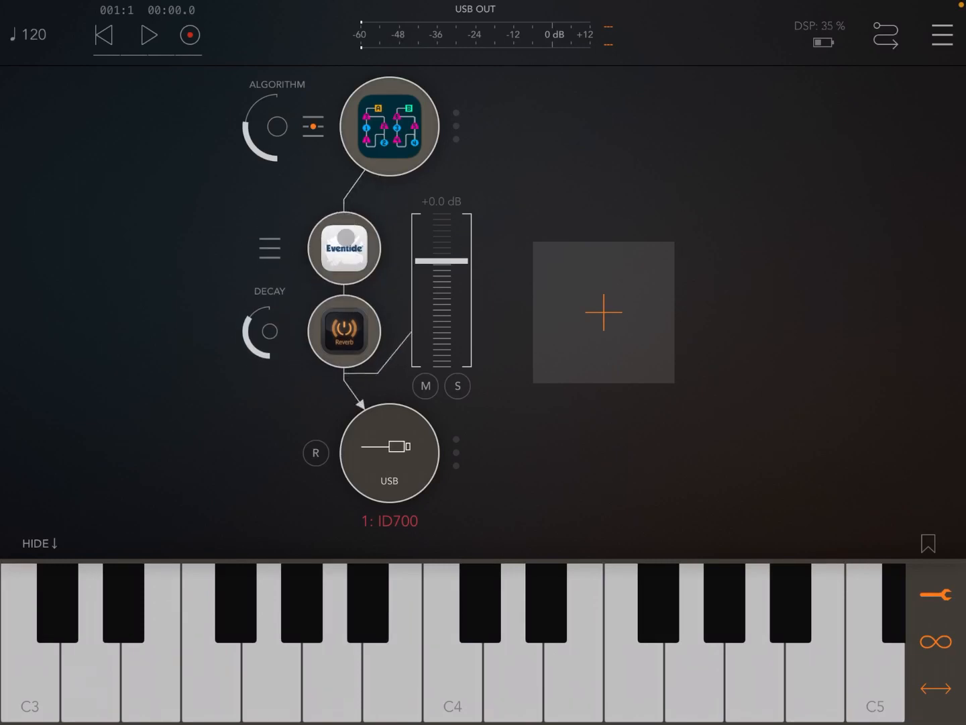
# - Load TriceraChorus's Intense preset Leslie Falsa, play a note, and close the plugin window
pyautogui.click(344, 247)
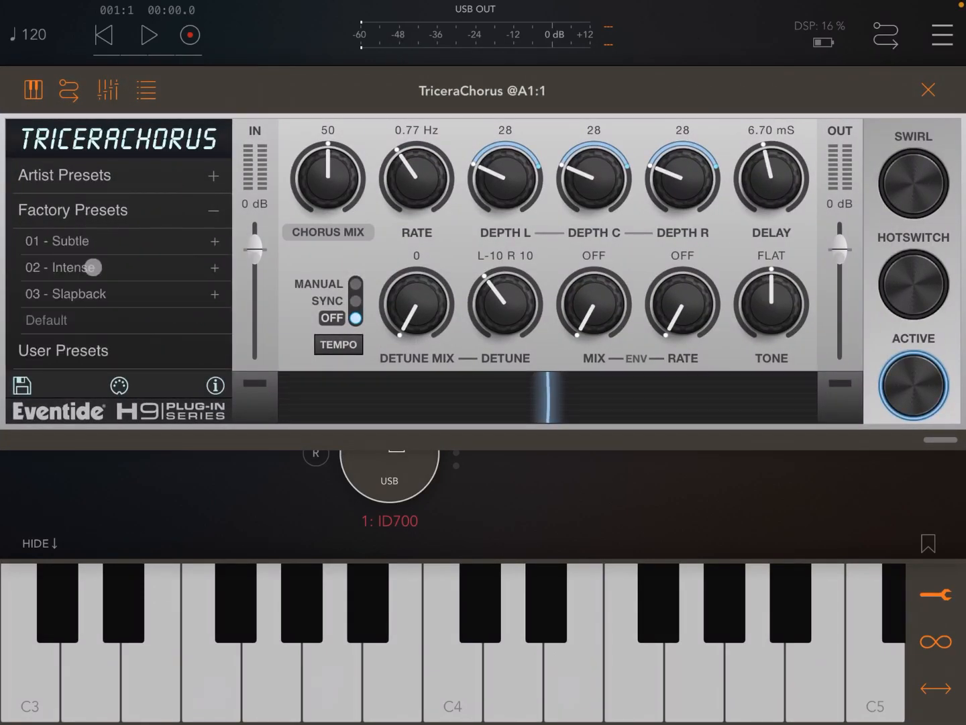
pyautogui.click(67, 294)
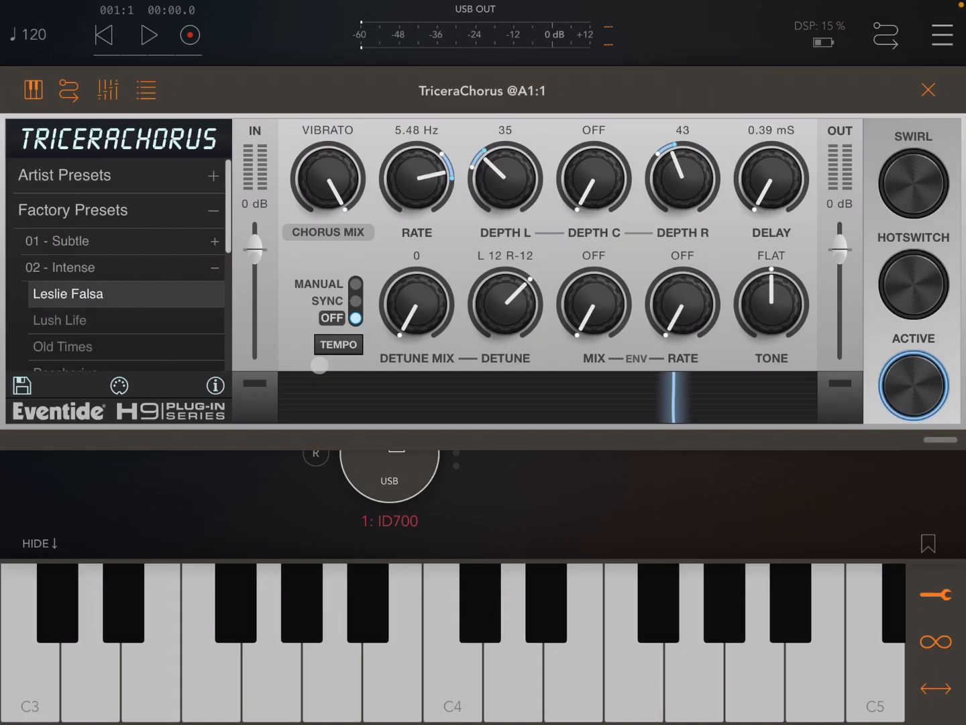
pyautogui.click(633, 637)
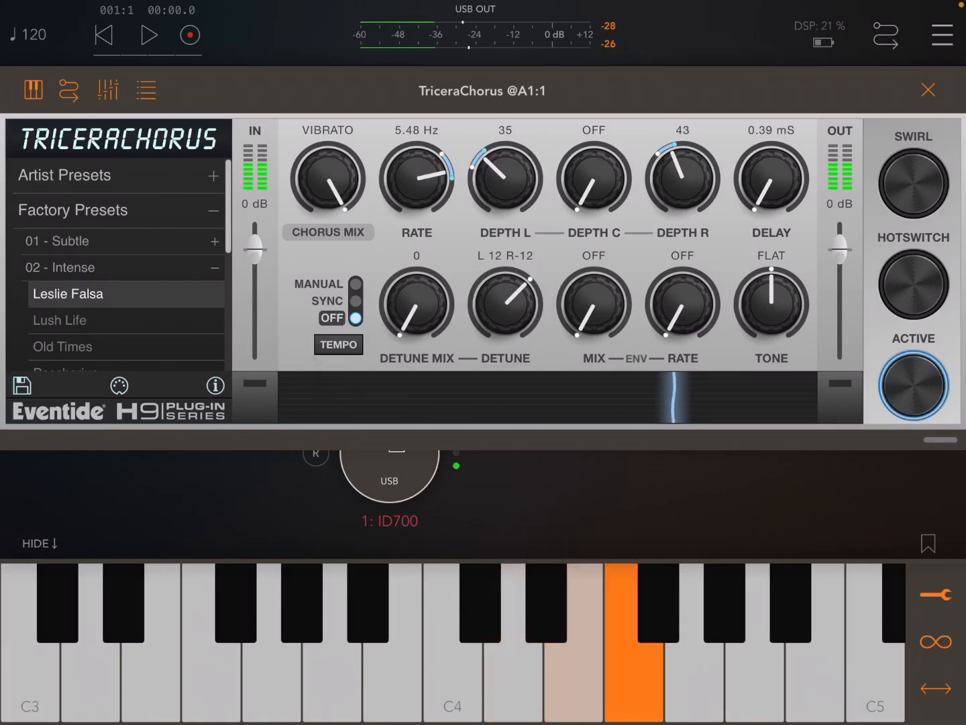
pyautogui.click(514, 644)
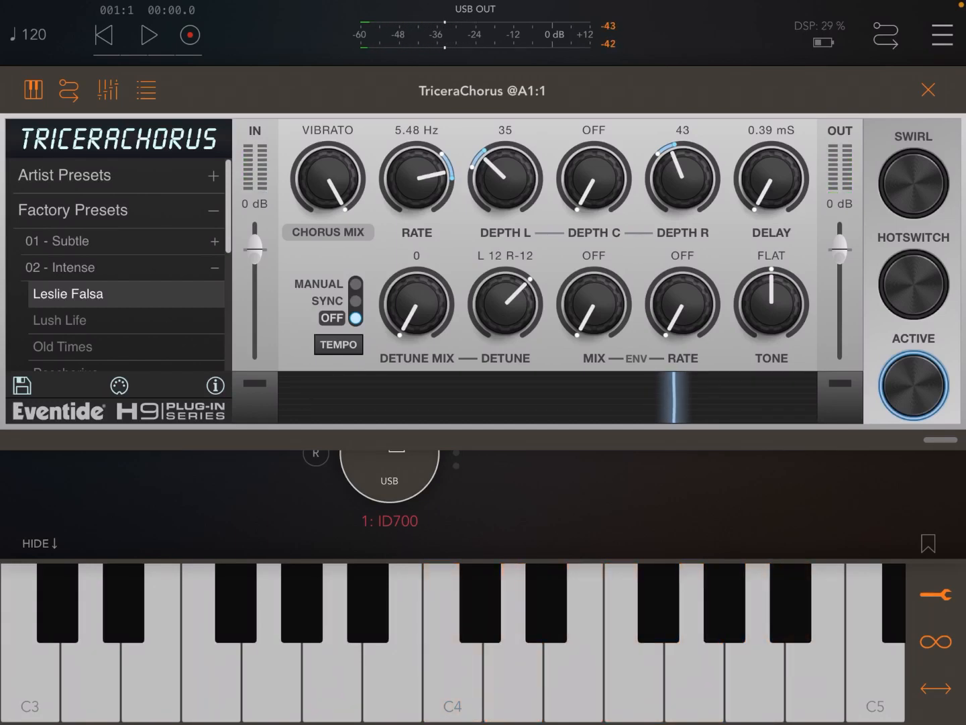
pyautogui.click(928, 89)
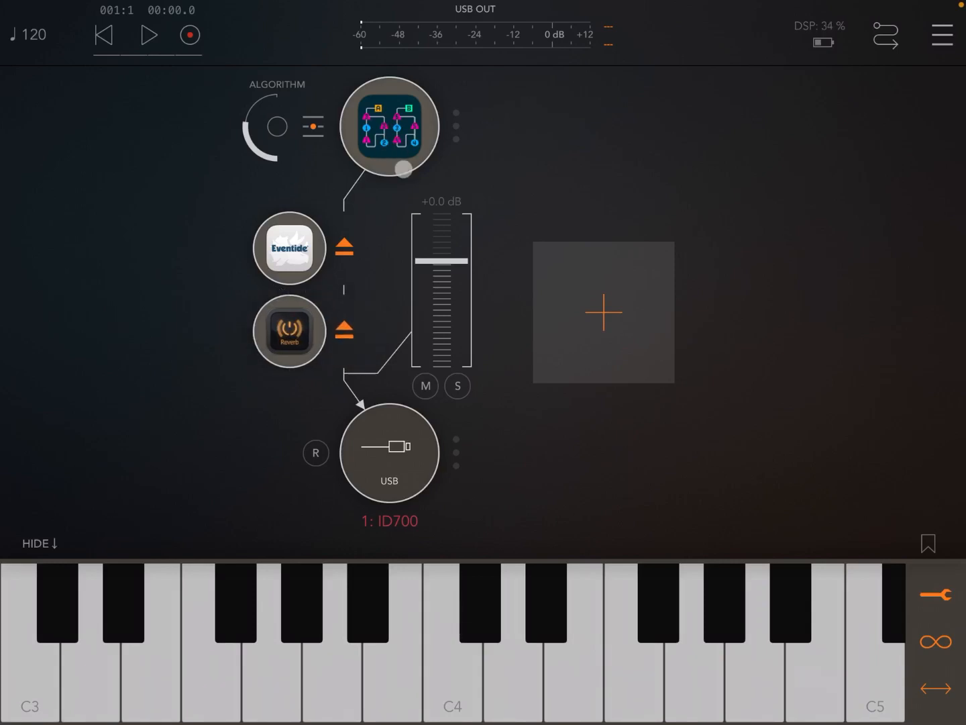
# - Open the ID700 synth editor, still on the 00 De Fault patch
pyautogui.click(389, 126)
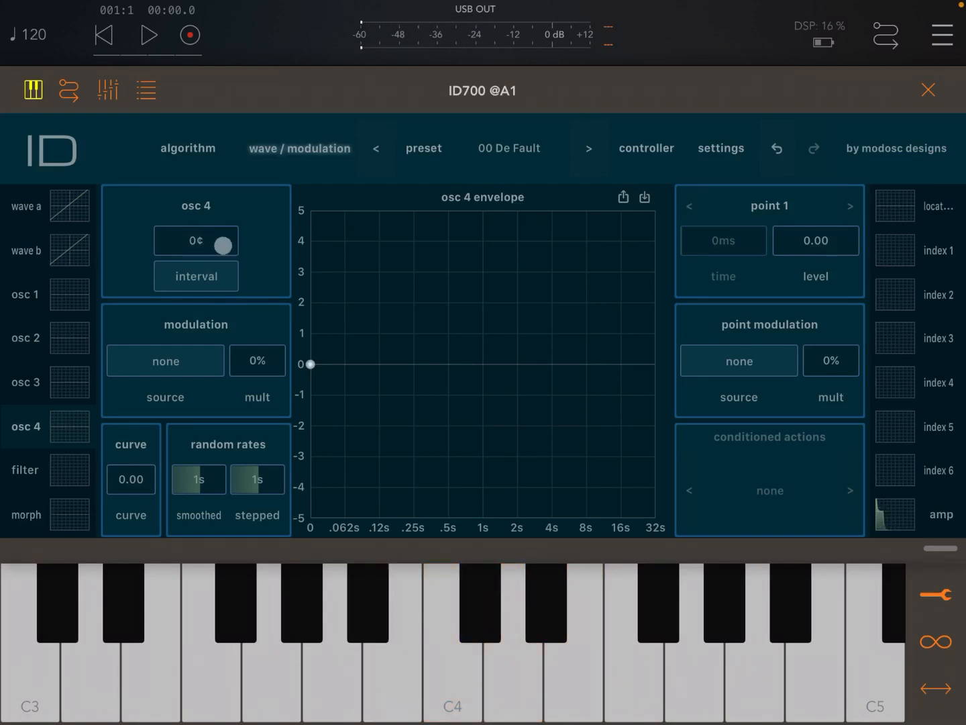
# - On oscillator 1, switch off osc 4 sync and show the interval/ratio/frequency/pitch mode list
pyautogui.moveTo(223, 242); pyautogui.dragTo(152, 266)
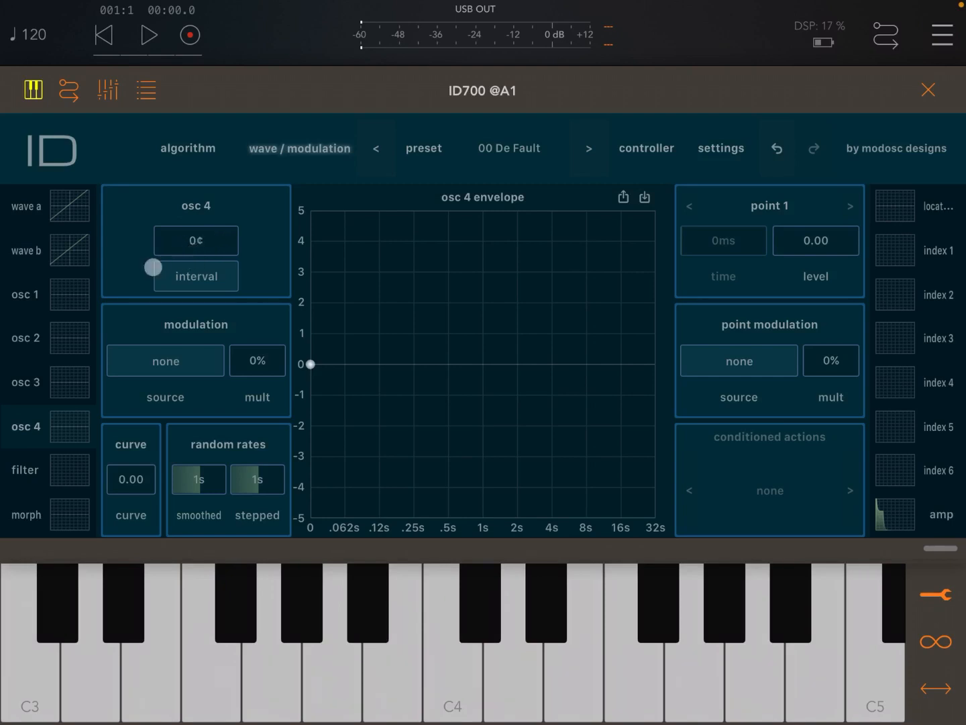
pyautogui.click(25, 294)
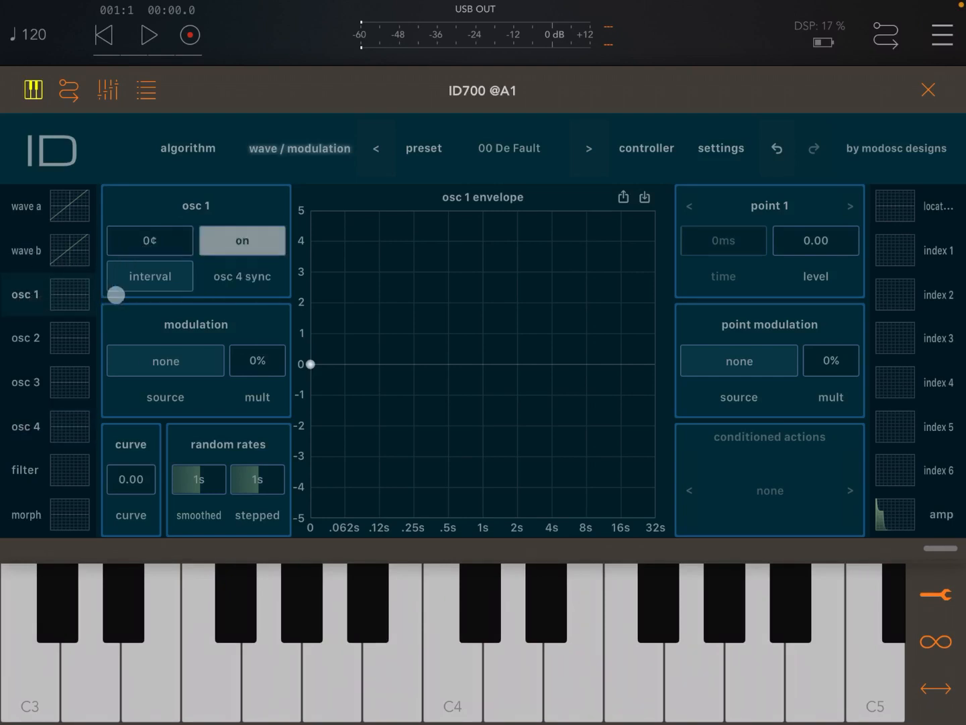
pyautogui.click(241, 241)
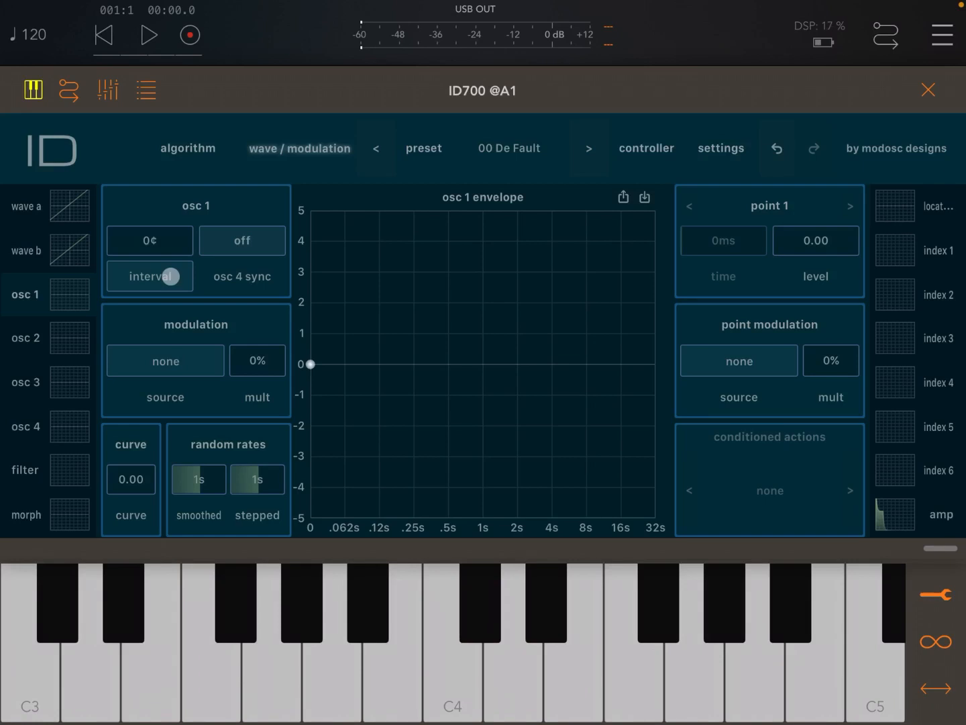
pyautogui.click(150, 276)
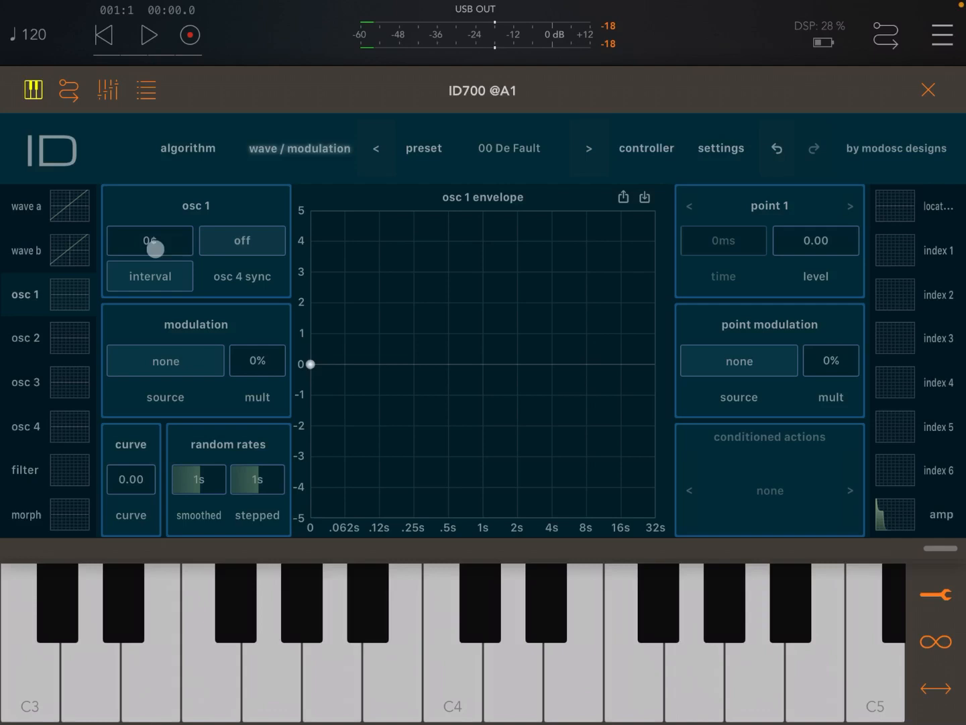
pyautogui.click(149, 276)
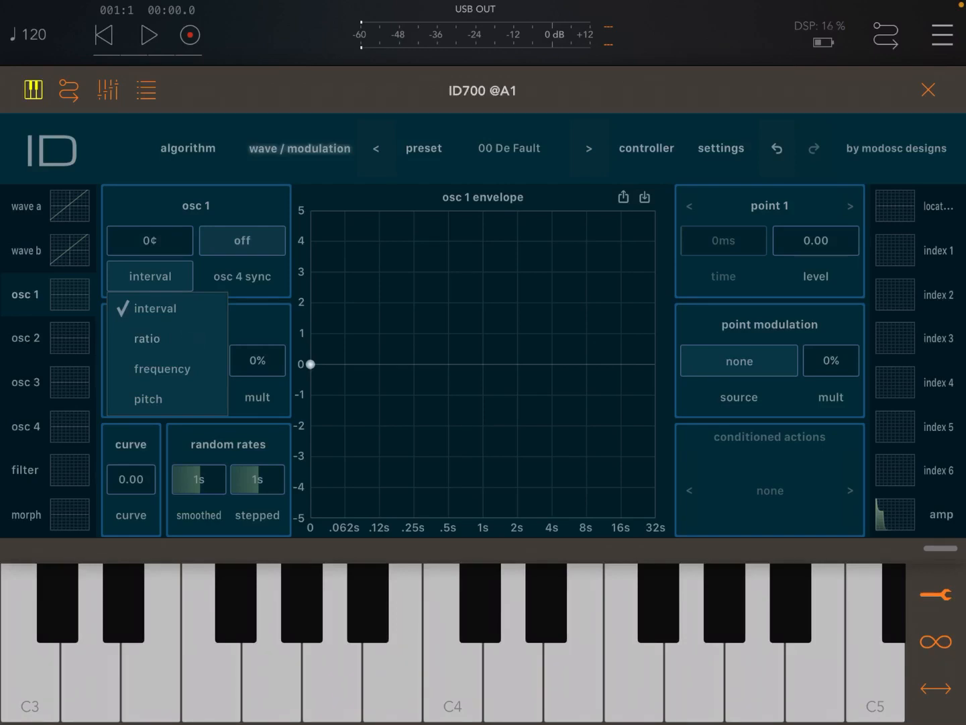
# - Put oscillator 1 in ratio mode at 65/16, then show the mode list again
pyautogui.click(146, 338)
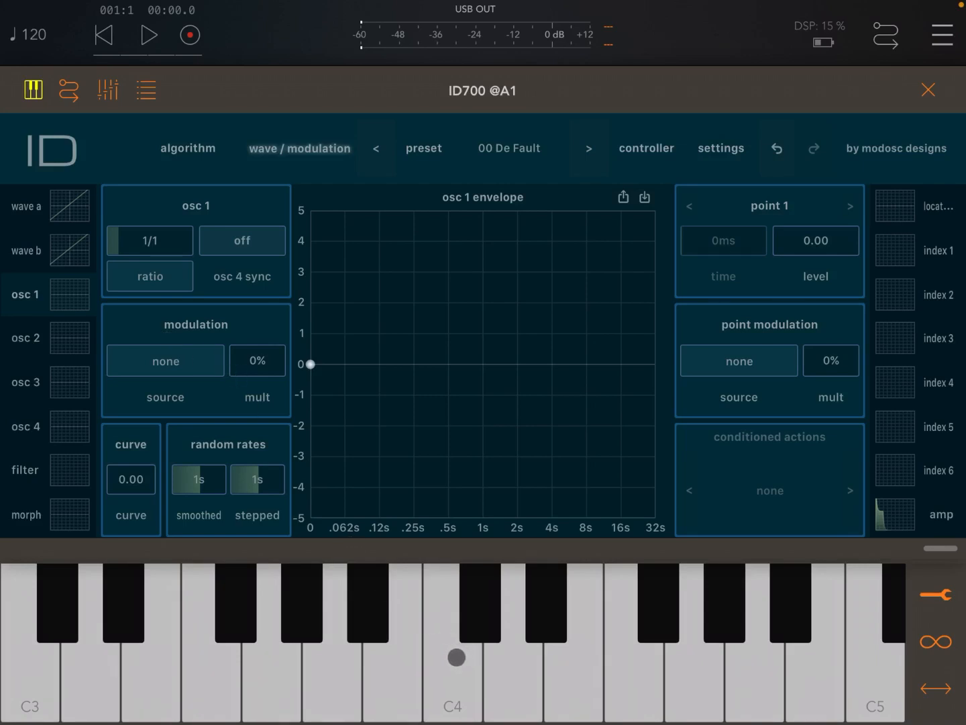
pyautogui.click(383, 616)
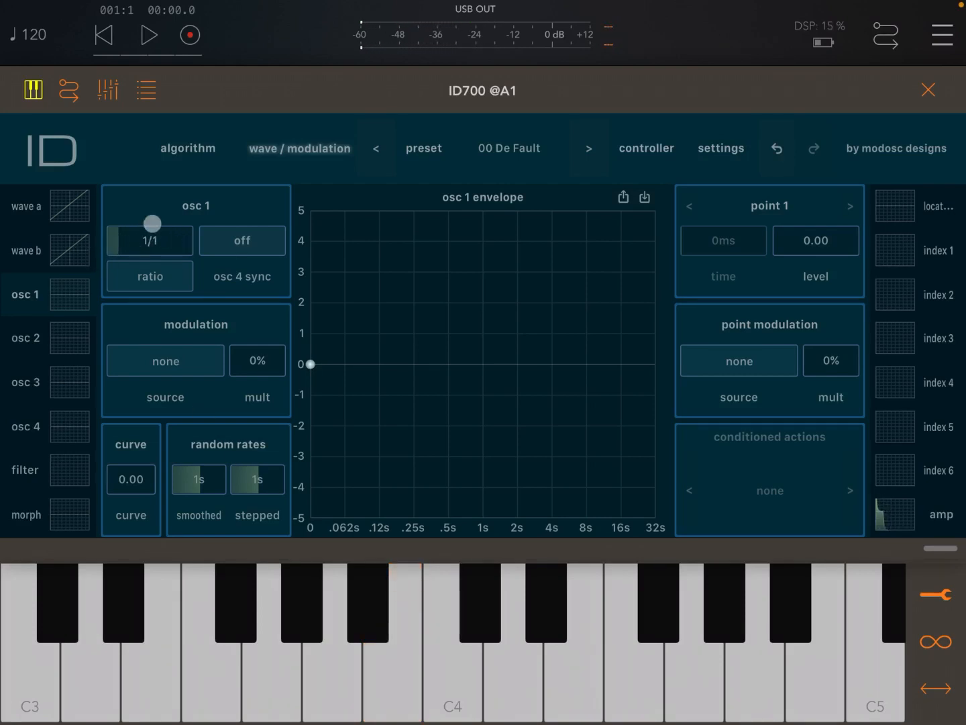
pyautogui.moveTo(152, 224); pyautogui.dragTo(147, 240)
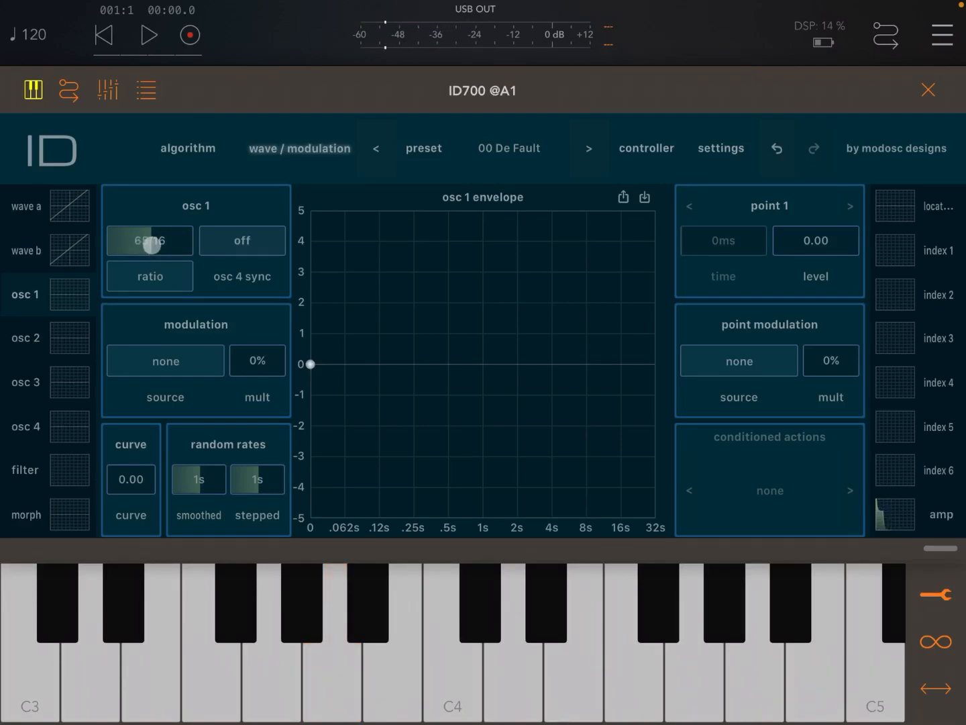
pyautogui.moveTo(149, 245); pyautogui.dragTo(171, 243)
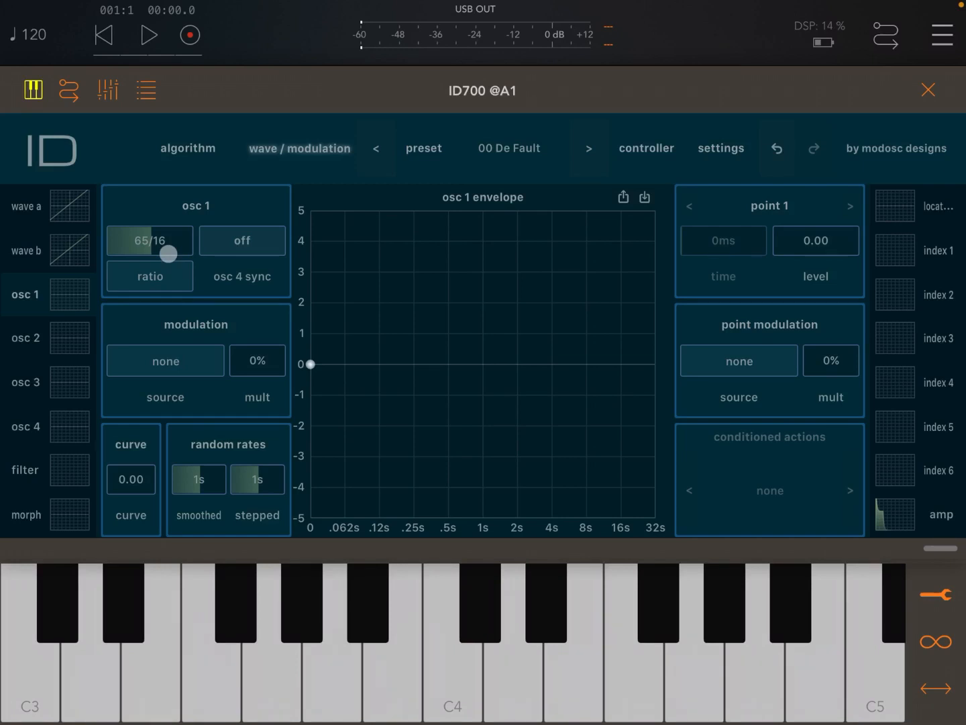
pyautogui.click(149, 276)
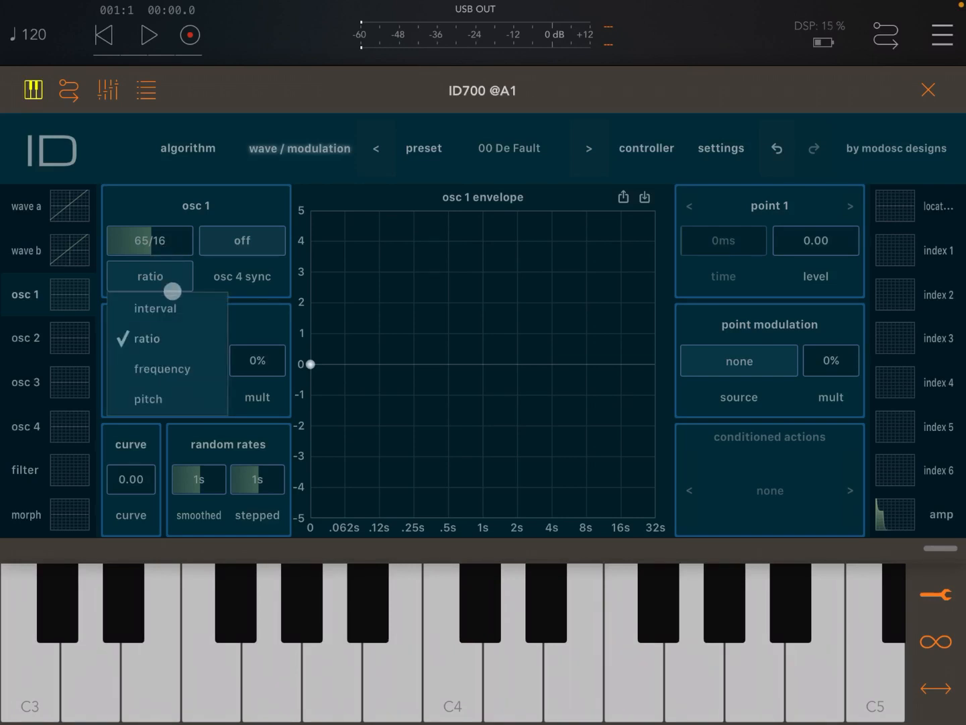
# - Switch oscillator 1 to frequency mode (15.47Hz) and show the mode list again
pyautogui.click(163, 369)
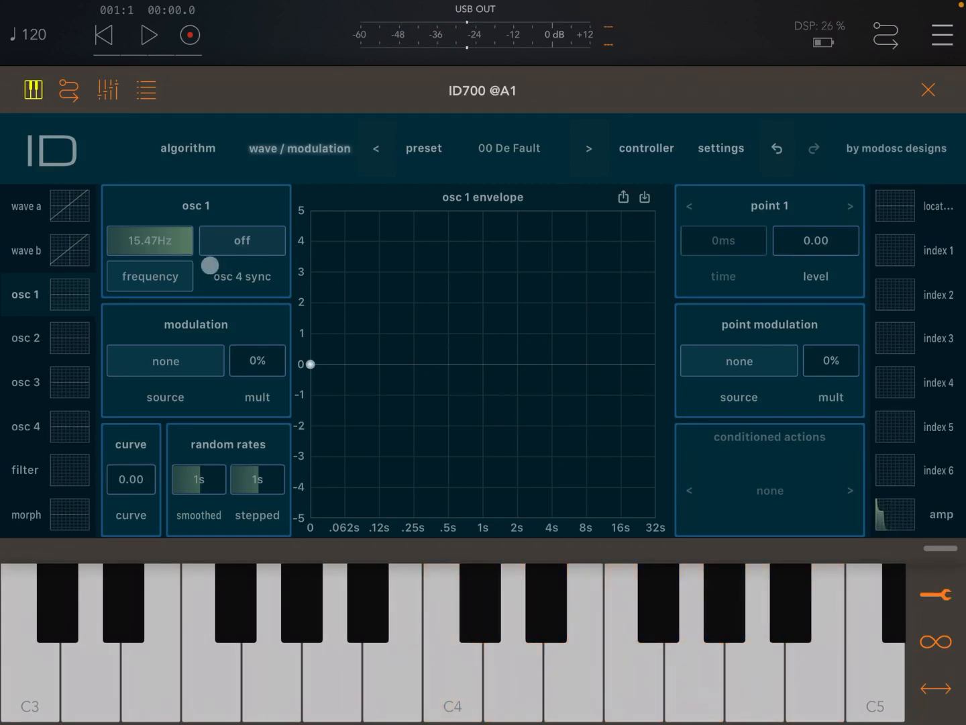
pyautogui.click(149, 275)
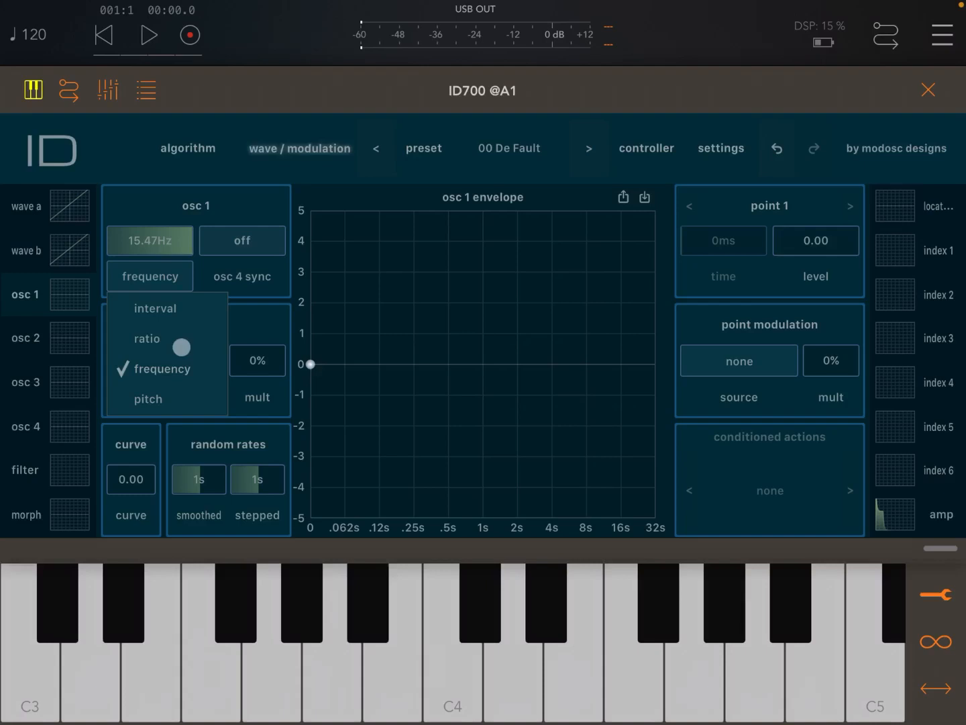
# - Try oscillator 1 in pitch mode (B1.11), then return it to interval mode at 0¢
pyautogui.click(147, 398)
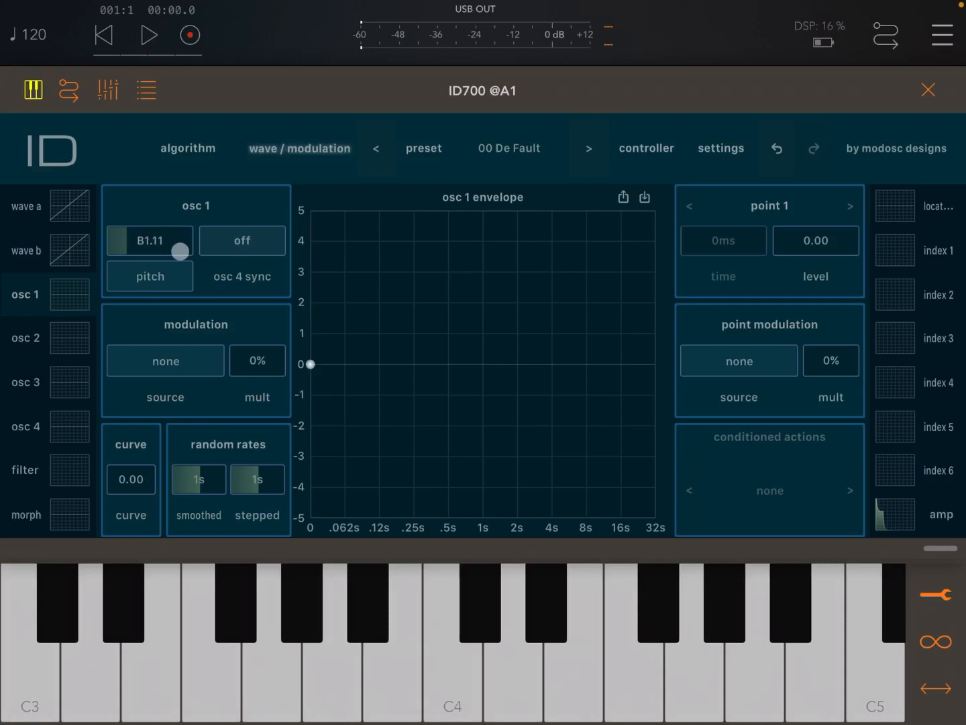
pyautogui.moveTo(179, 251); pyautogui.dragTo(182, 283)
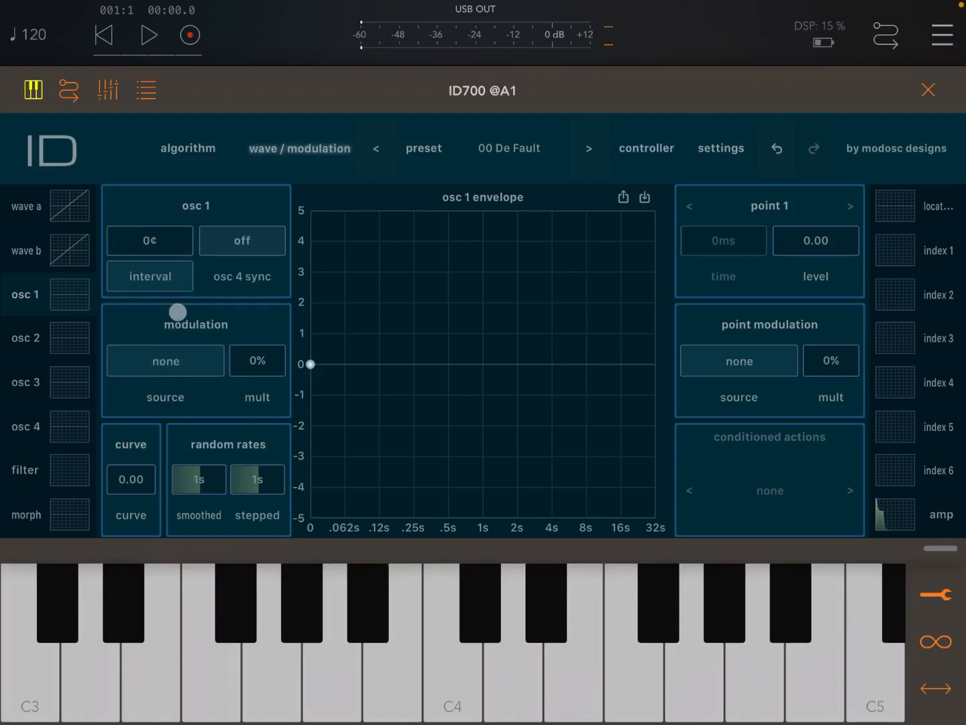
pyautogui.moveTo(177, 311); pyautogui.dragTo(183, 306)
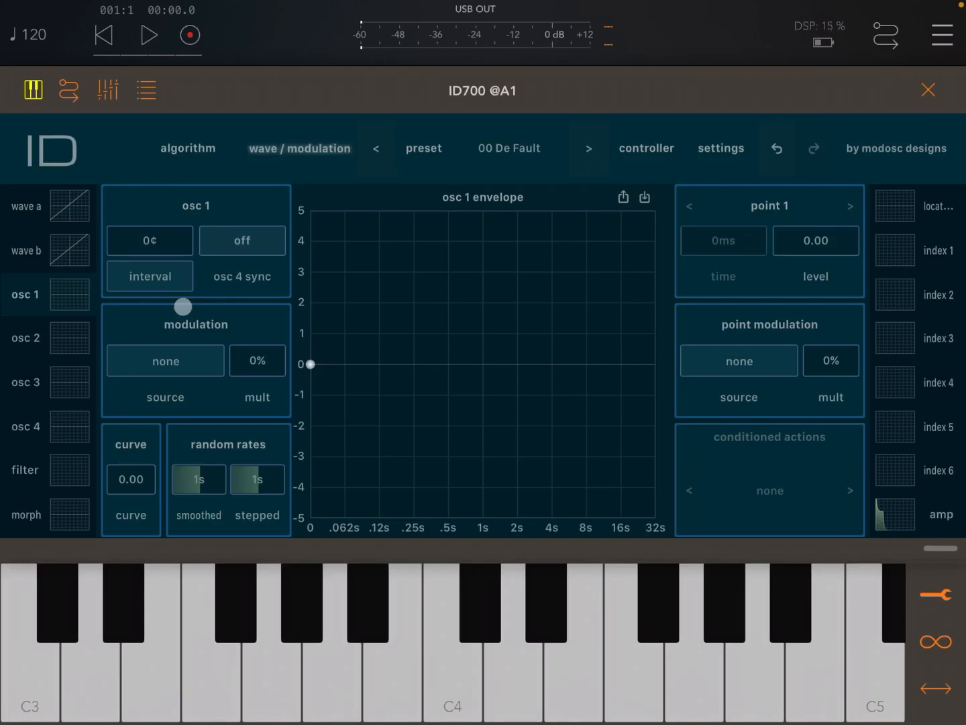